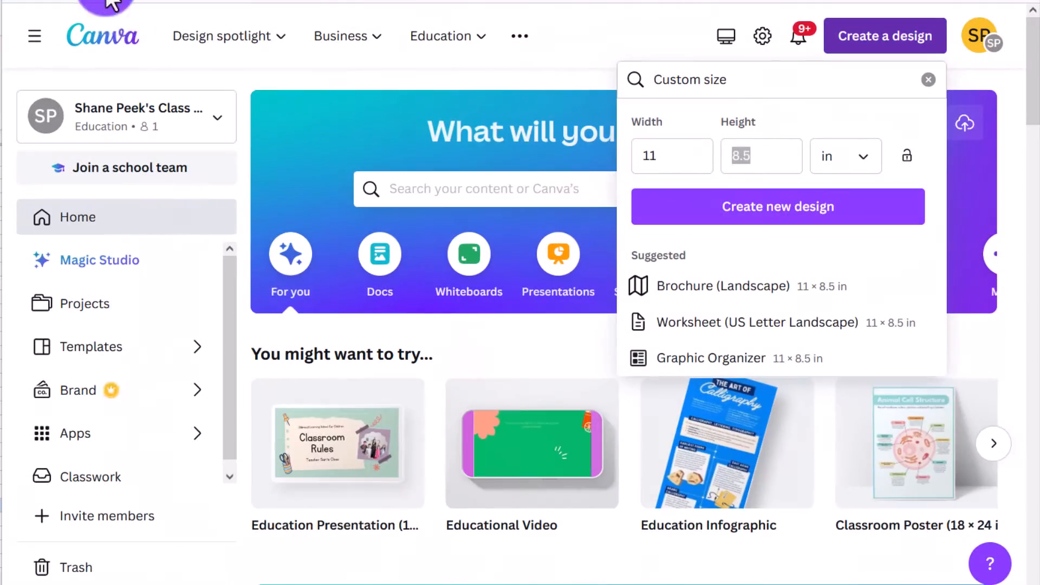
Create the custom 11 × 8.5 inch landscape design
left_click(672, 156)
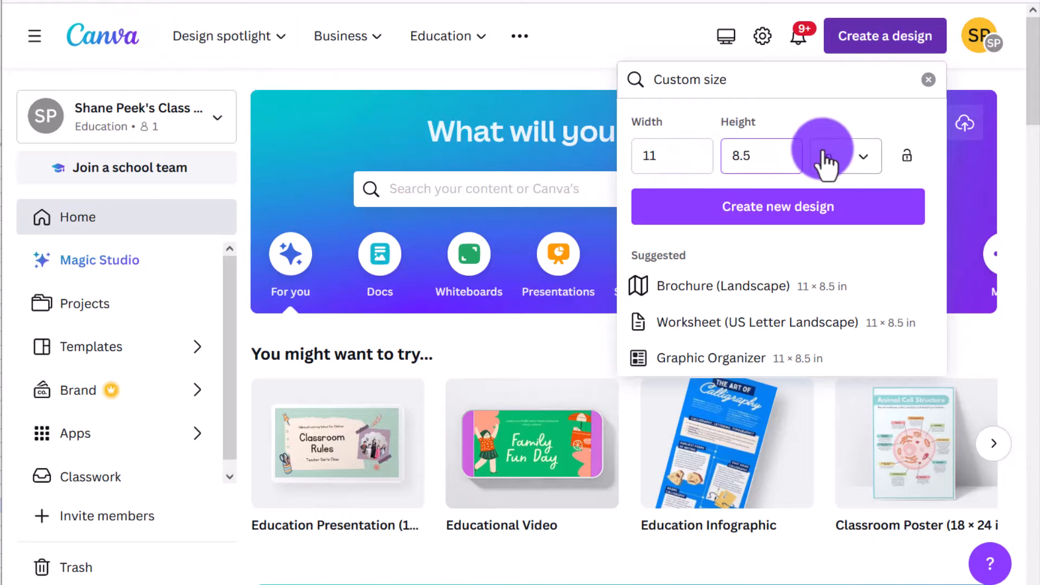
left_click(778, 206)
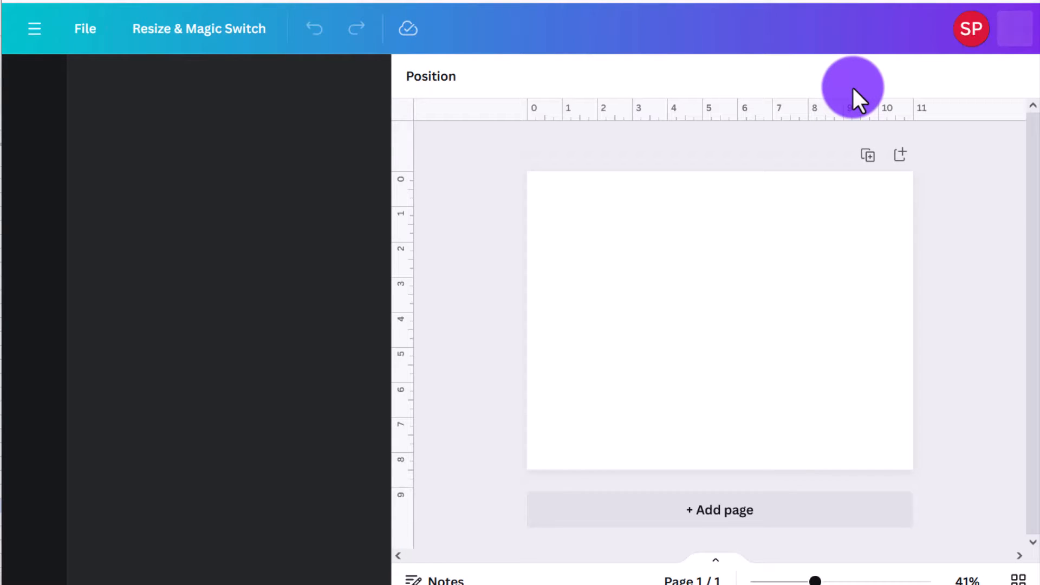
Search Elements for 'science background' and browse the Graphics results
left_click(34, 87)
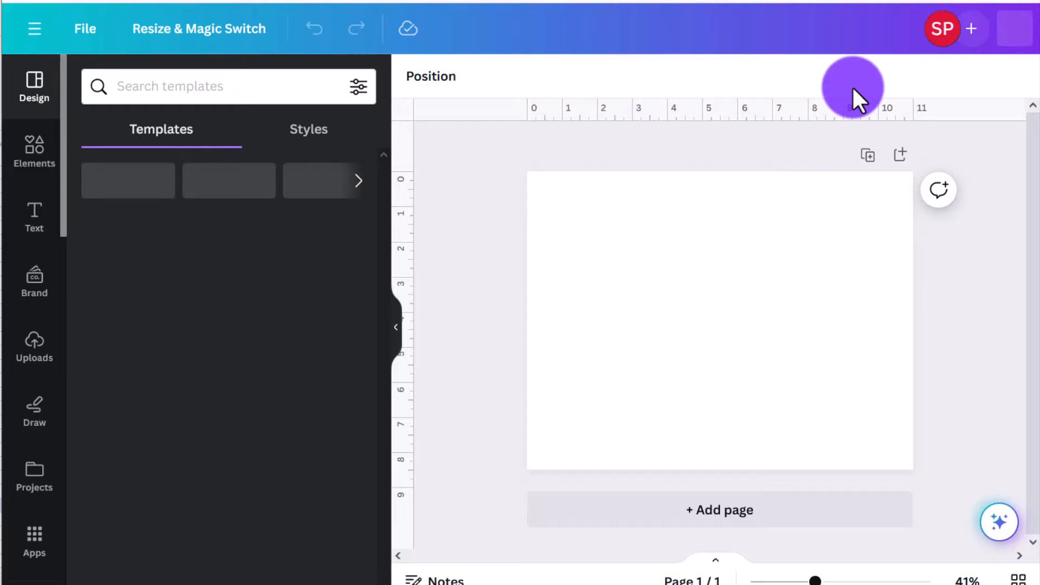
left_click(199, 86)
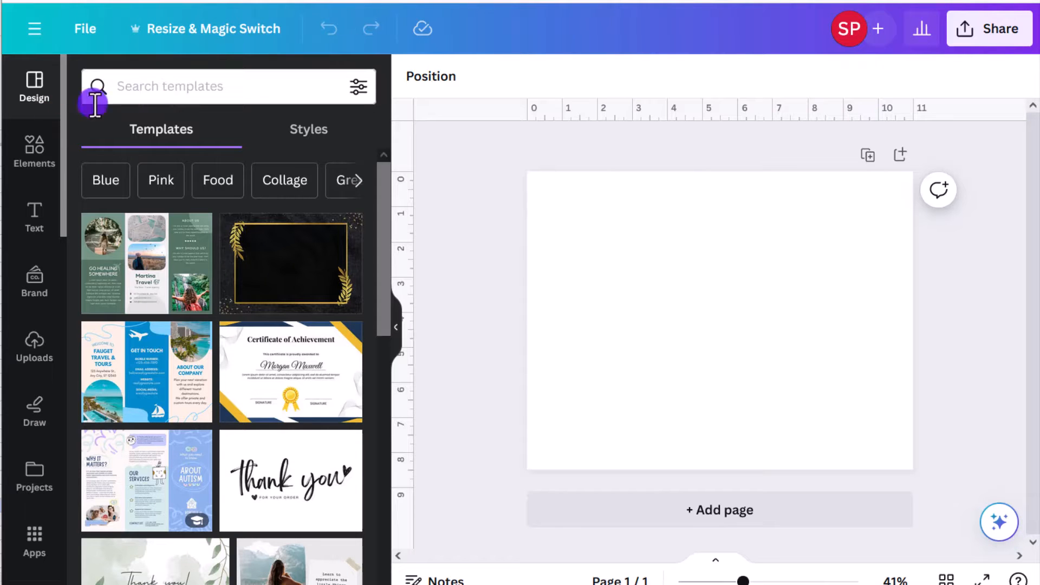
left_click(34, 152)
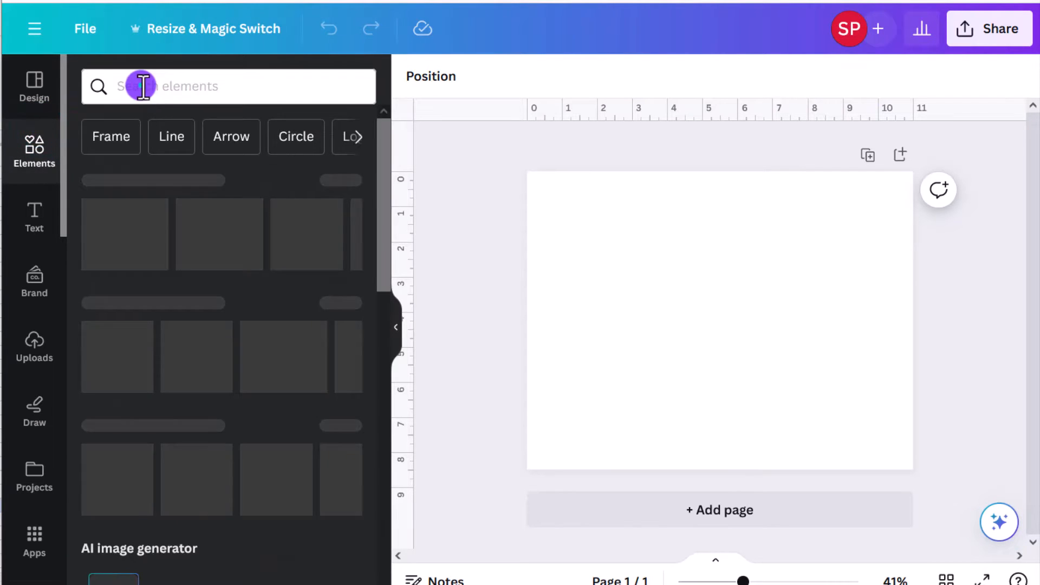
type("science background")
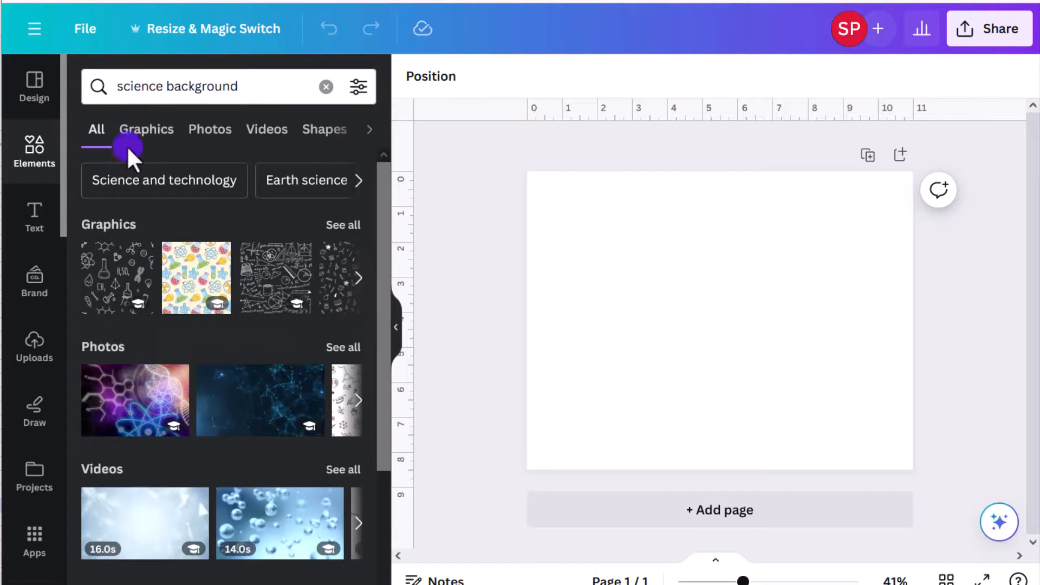
left_click(146, 128)
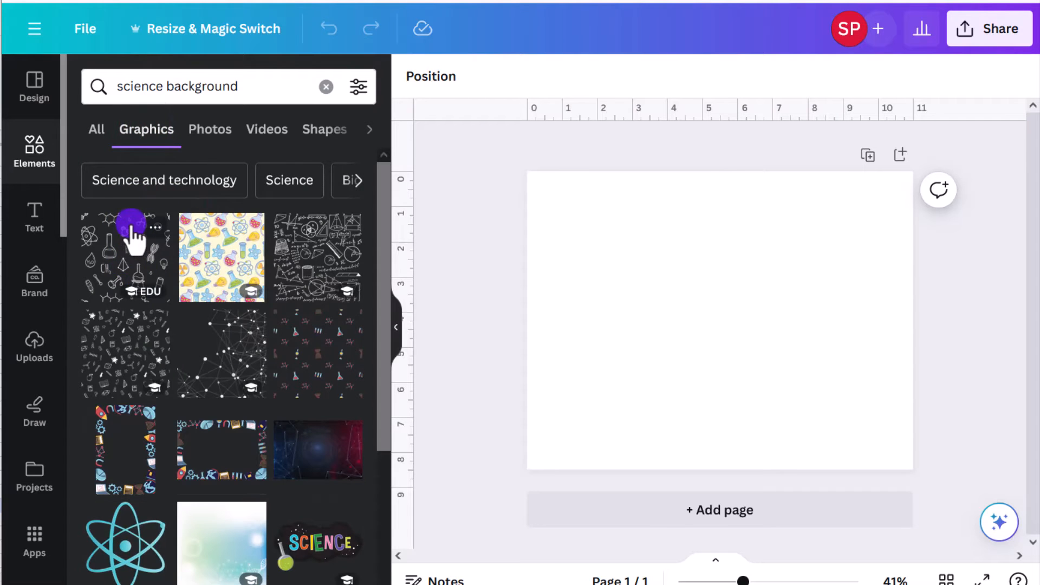
scroll("down", 3)
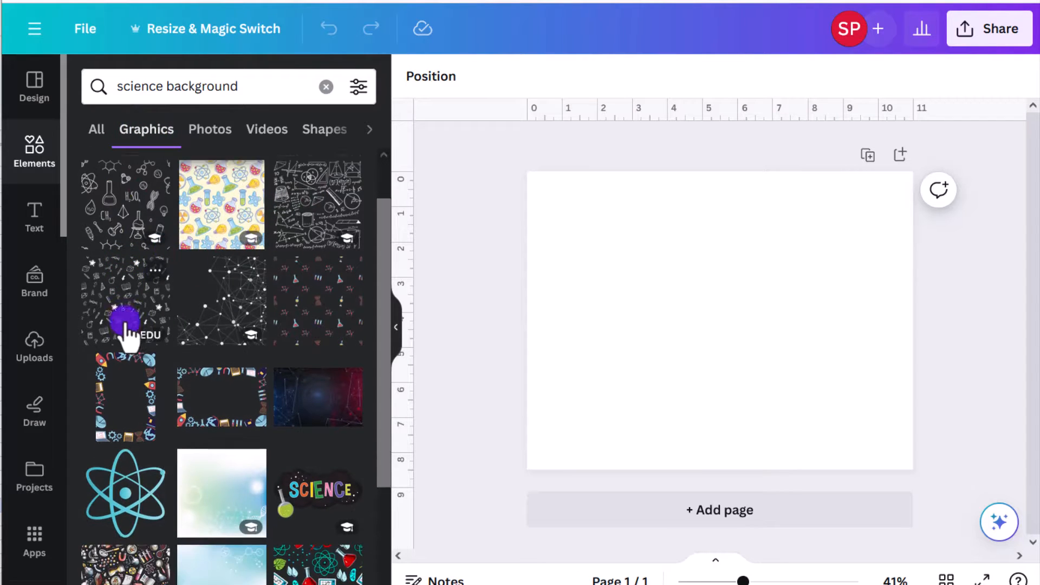
scroll("down", 3)
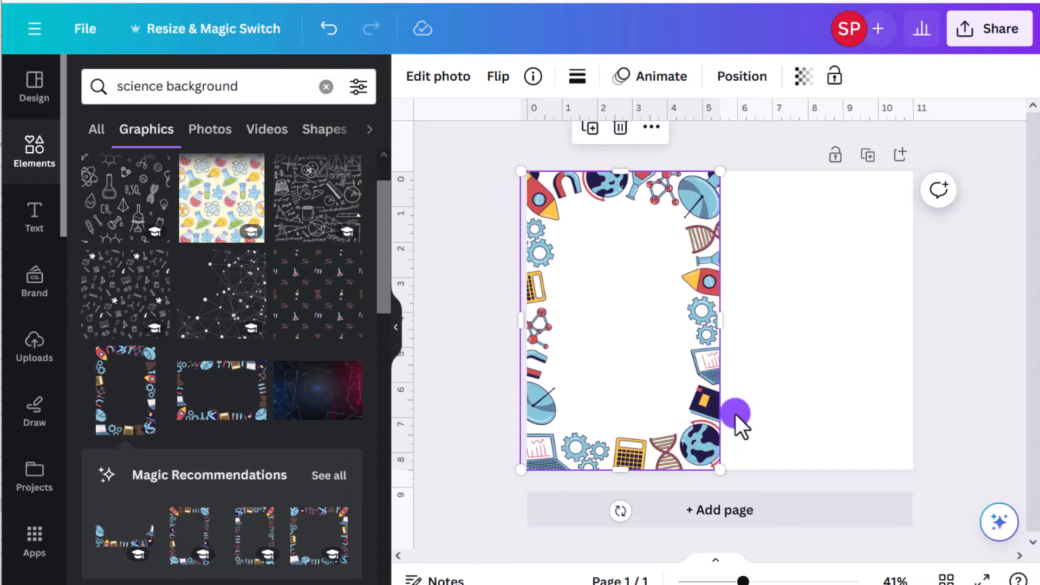
mouse_move(750, 249)
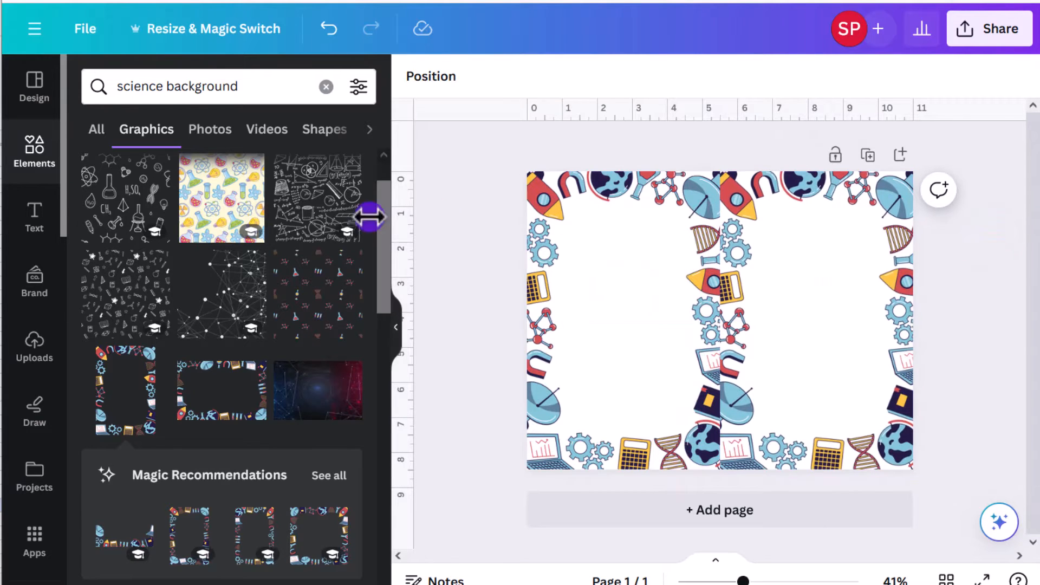
Return to the Elements panel after placing the second border frame
left_click(33, 151)
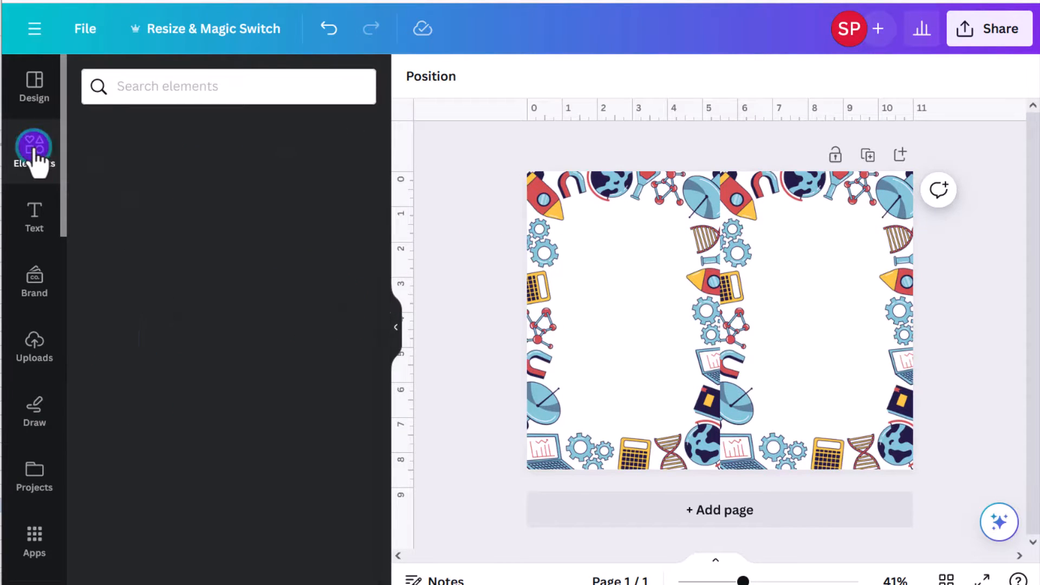
Add a straight line from Shapes and set it as a vertical divider between the frames
left_click(34, 146)
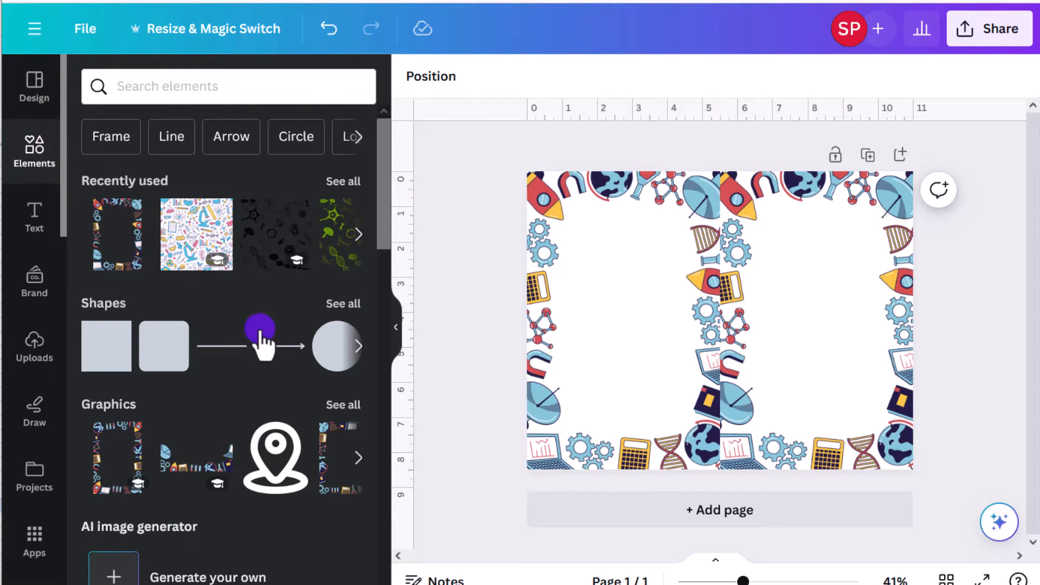
left_click(221, 345)
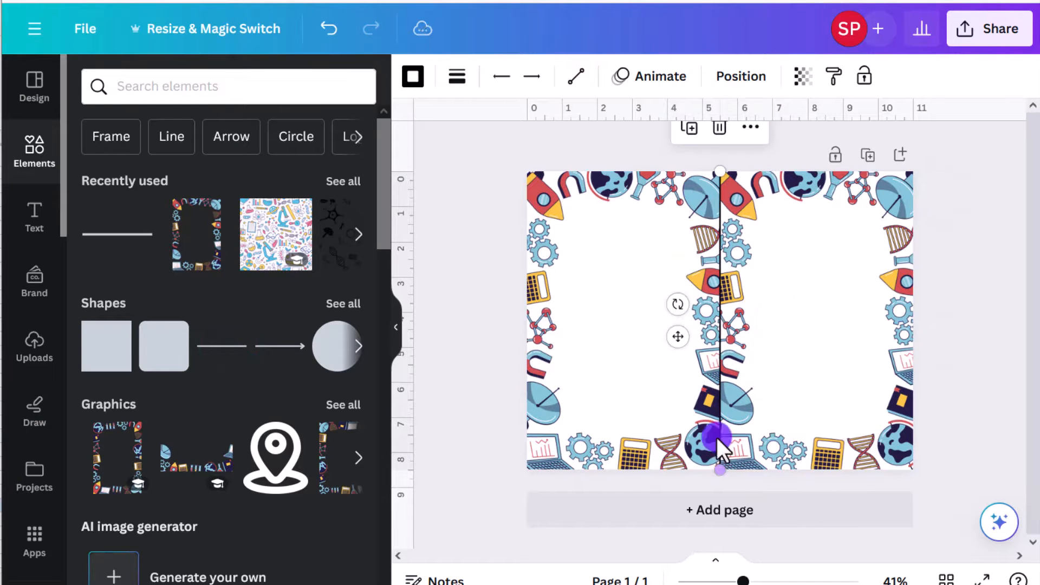
left_click(456, 246)
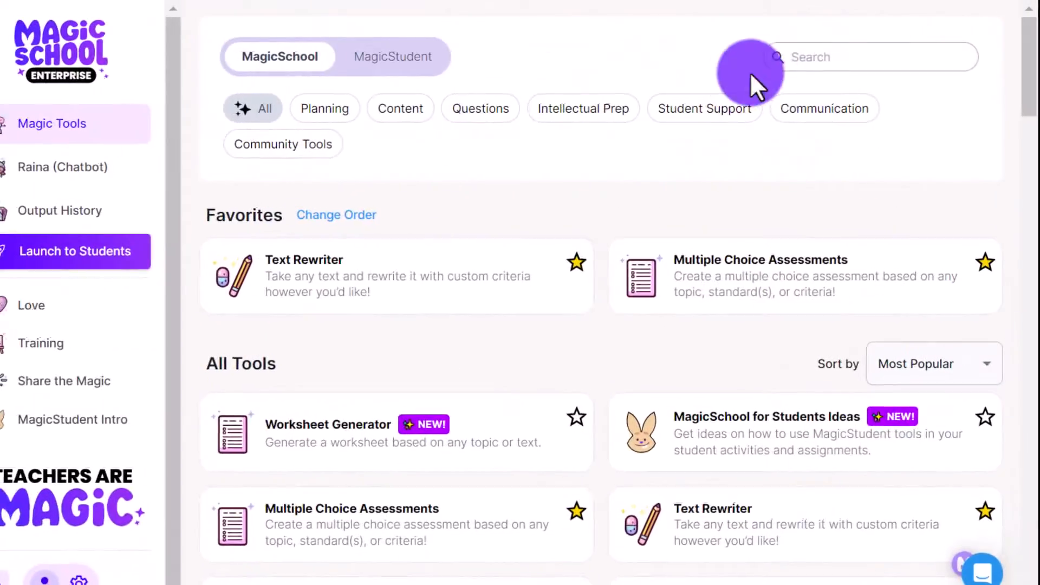
Search the MagicSchool tools for 'vocab' to reach the Vocabulary List Generator
left_click(862, 57)
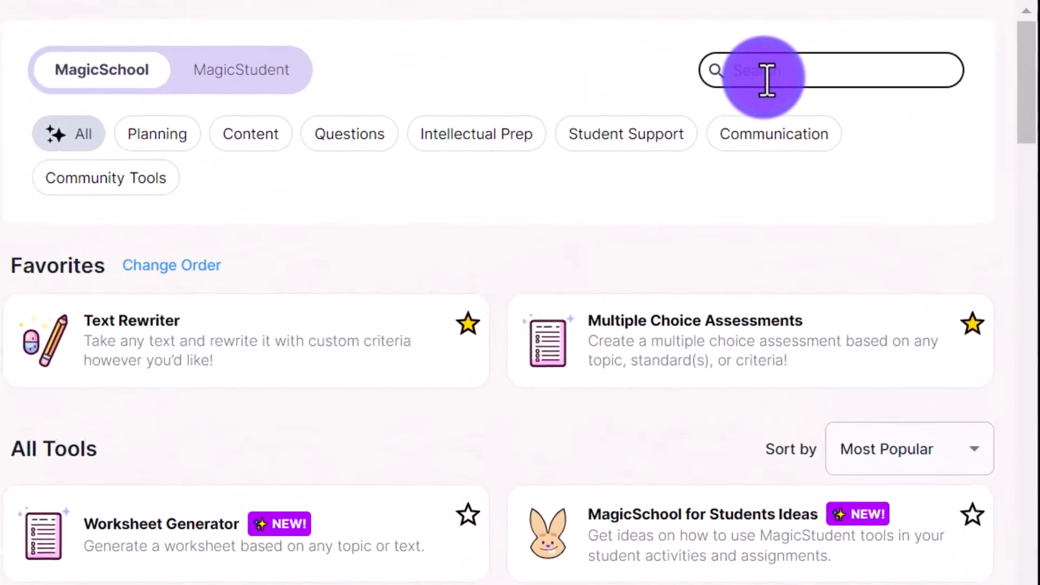
type("vocab")
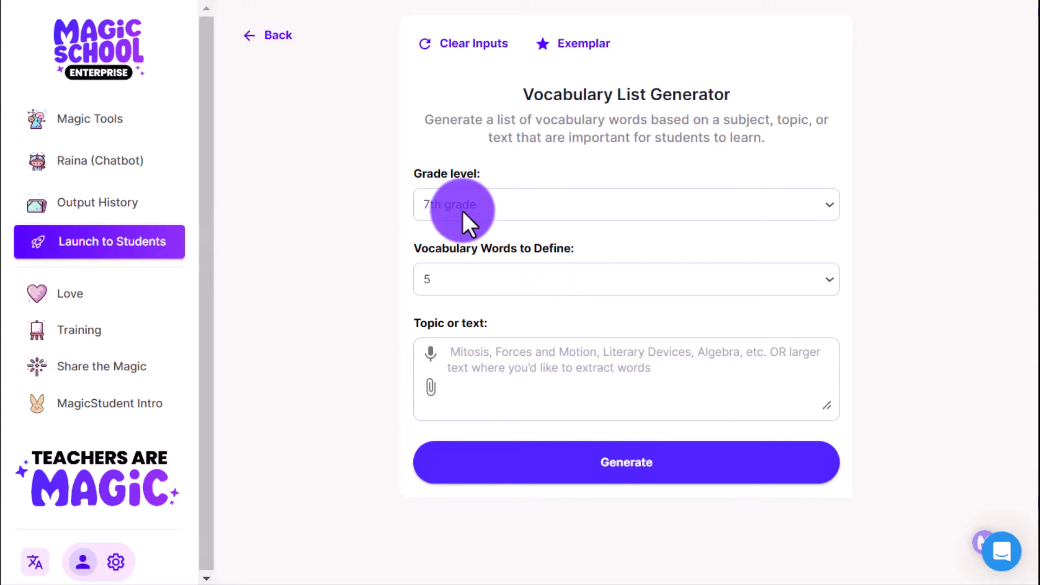
Choose 10 words to define and enter 'I am teaching the following standard:' with the pasted standard
left_click(626, 279)
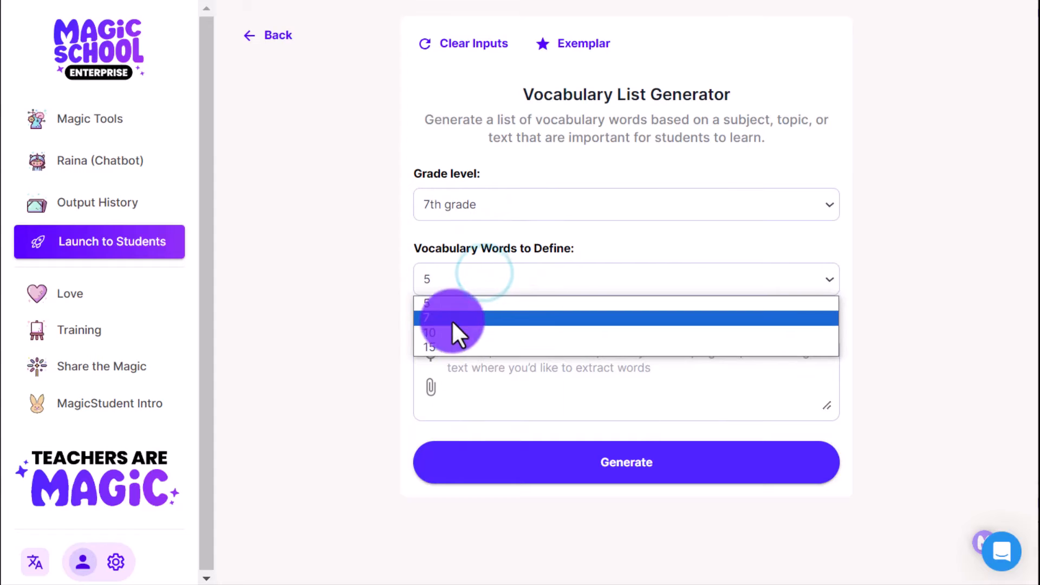
left_click(431, 331)
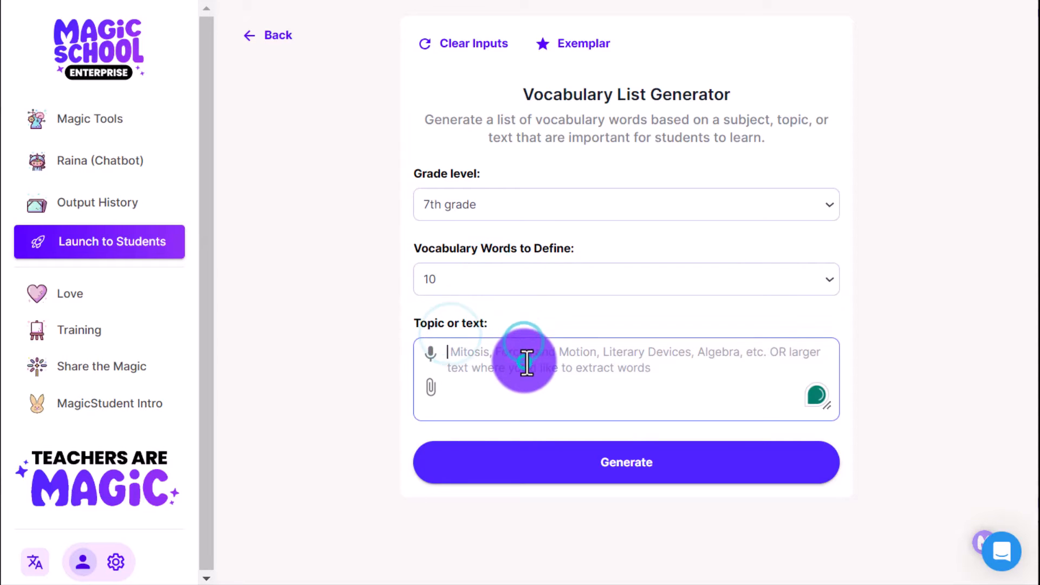
type("I am te")
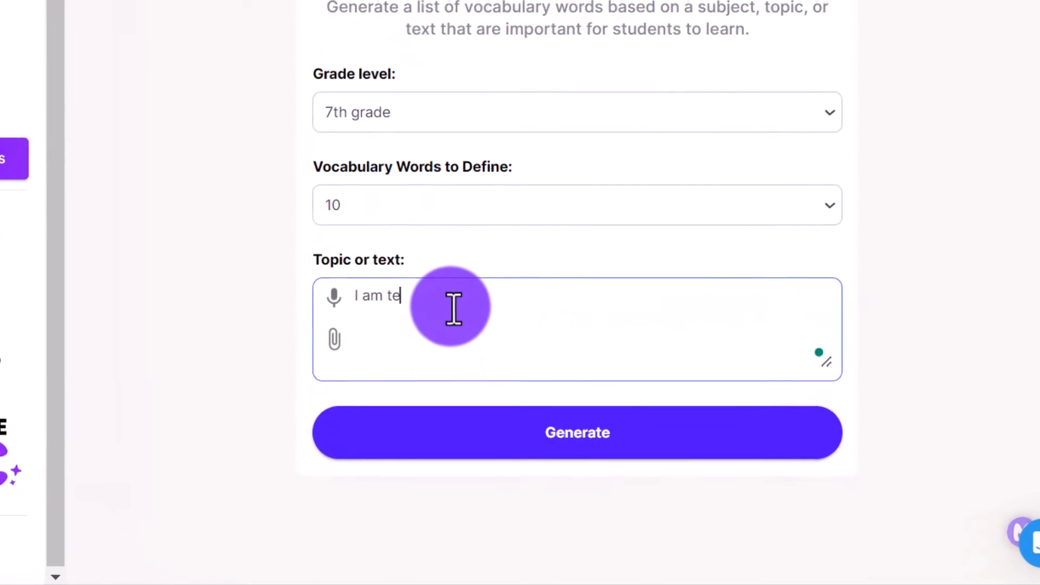
type("aching the following")
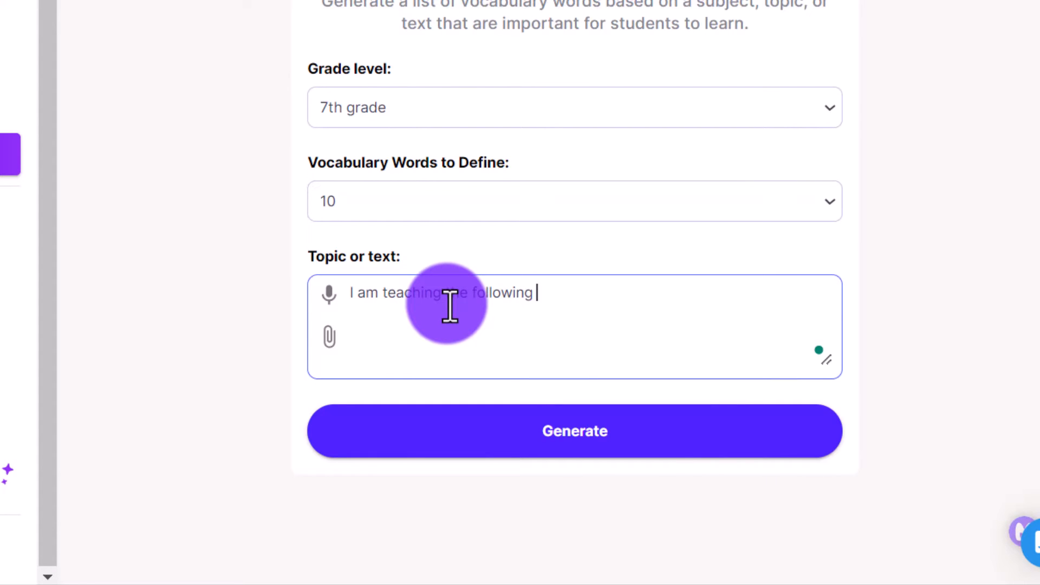
type("standard:")
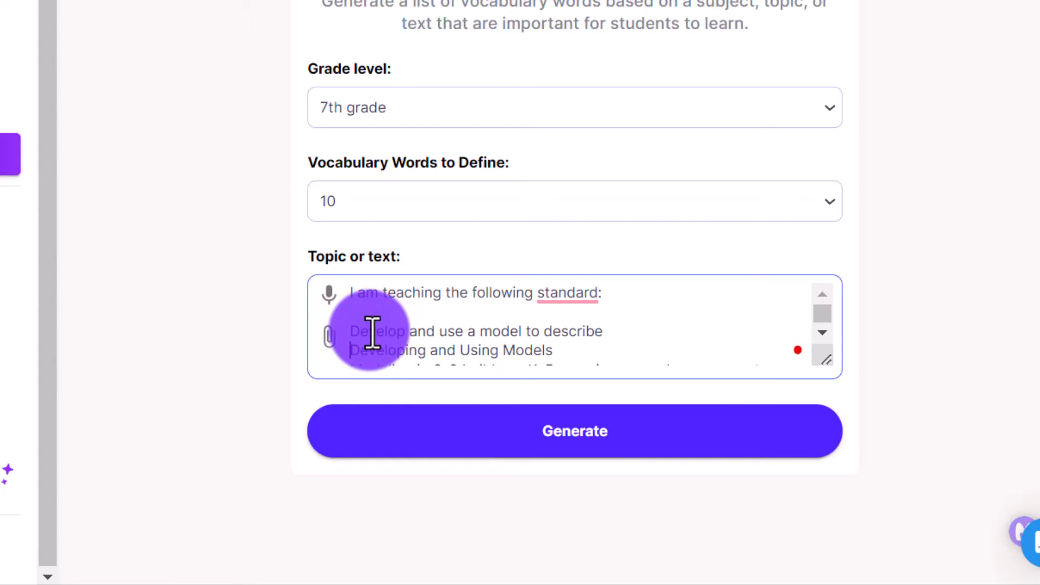
scroll("down", 3)
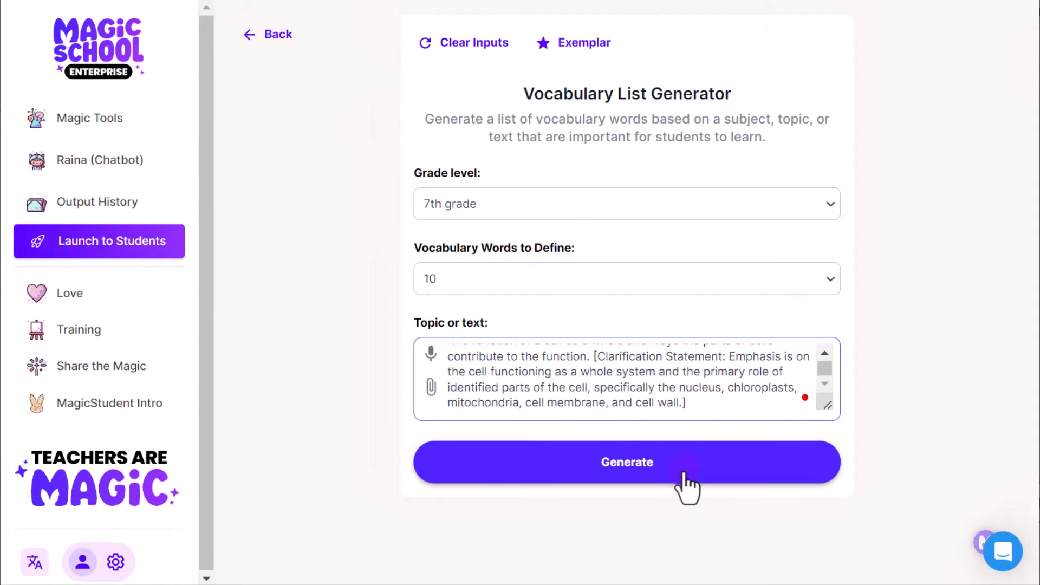
Add 'Can you create a vocabulary list for me?' and generate the list
left_click(706, 408)
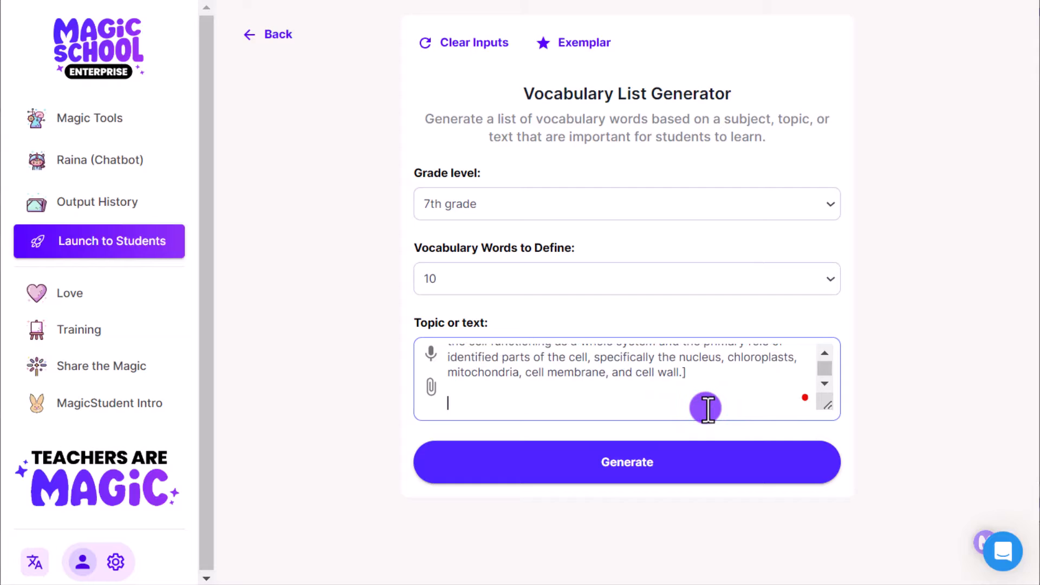
type("Can you creat")
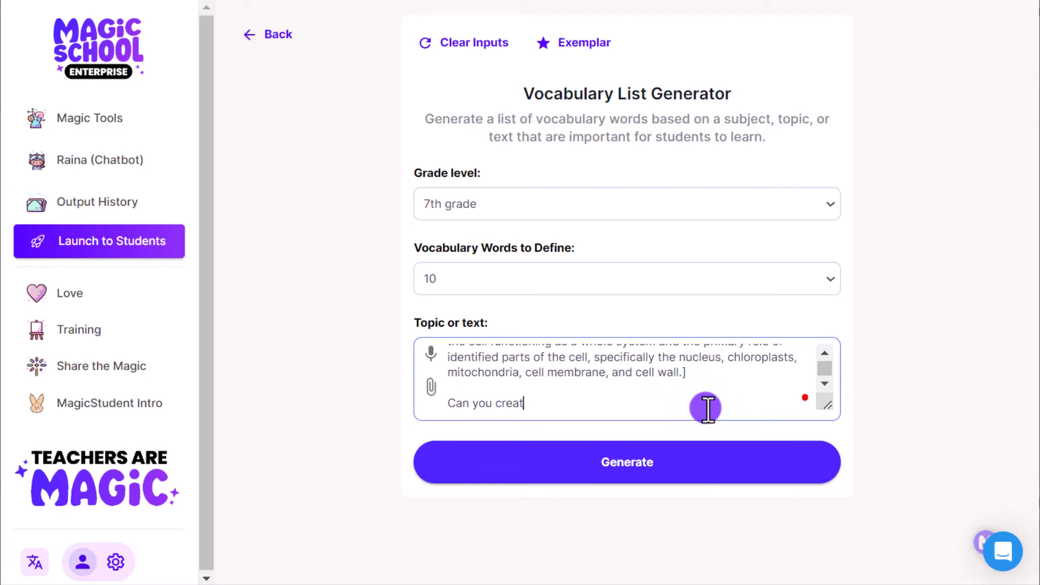
type("e a vocabulary")
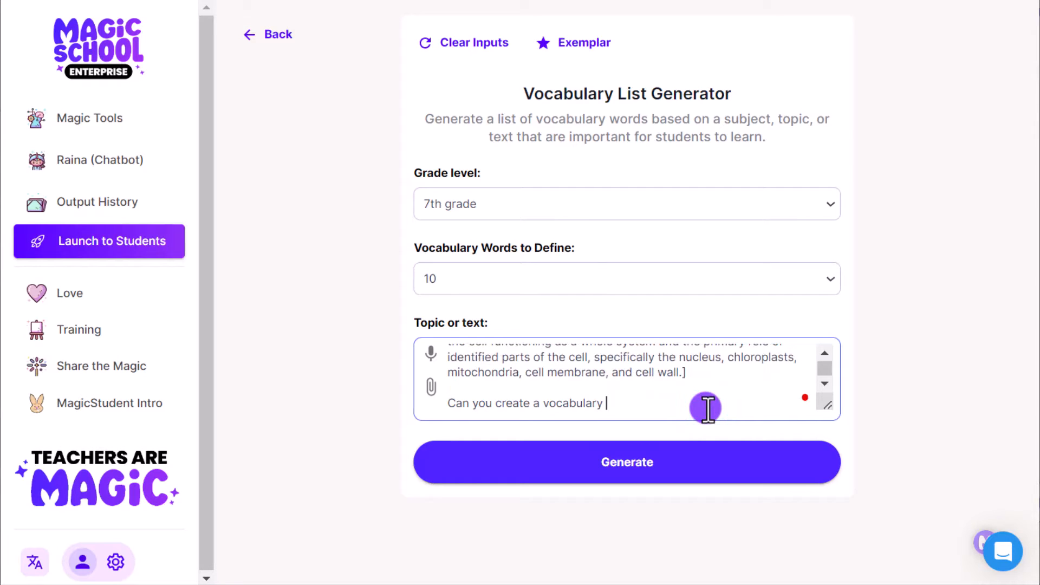
type("list for me?")
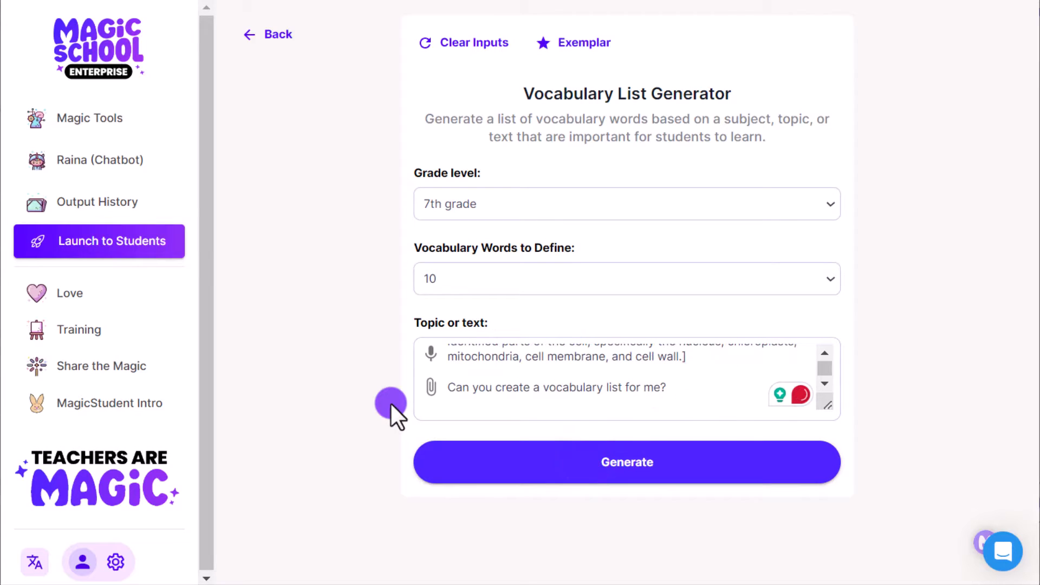
left_click(626, 461)
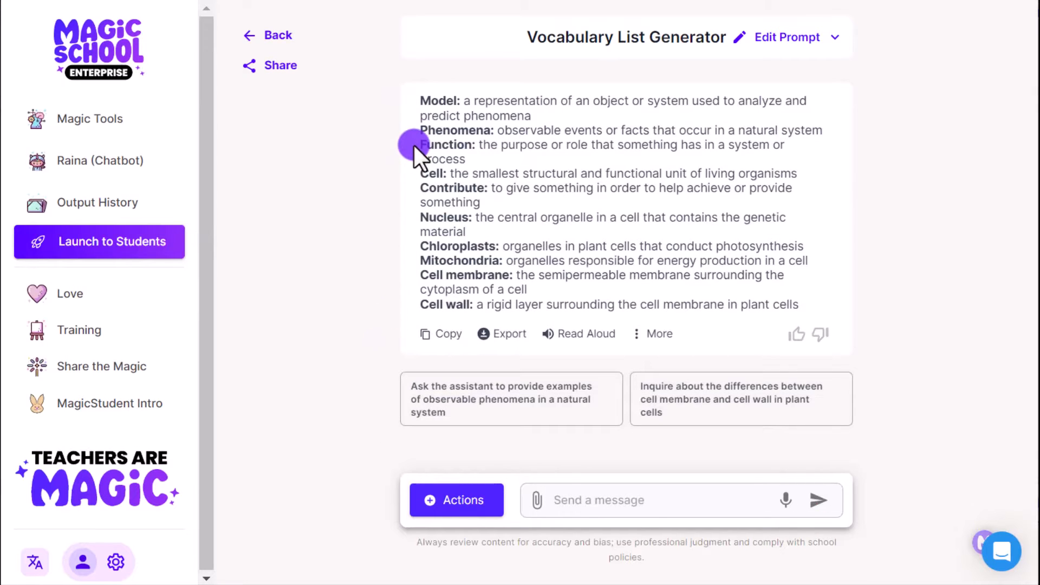
mouse_move(416, 288)
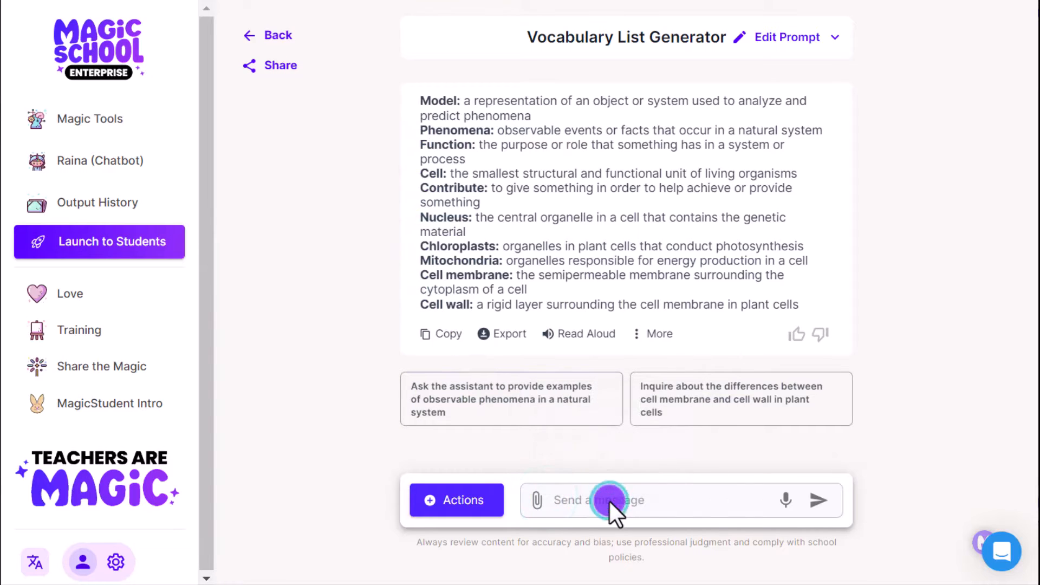
Send the follow-up 'Great! Can you give me 20 more words'
type("Great!")
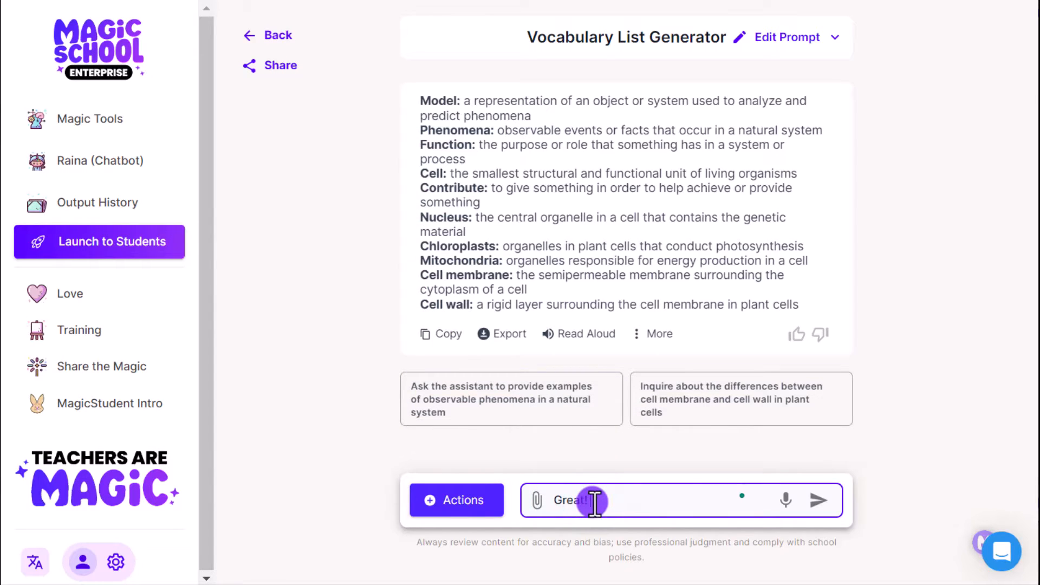
type("can you give me")
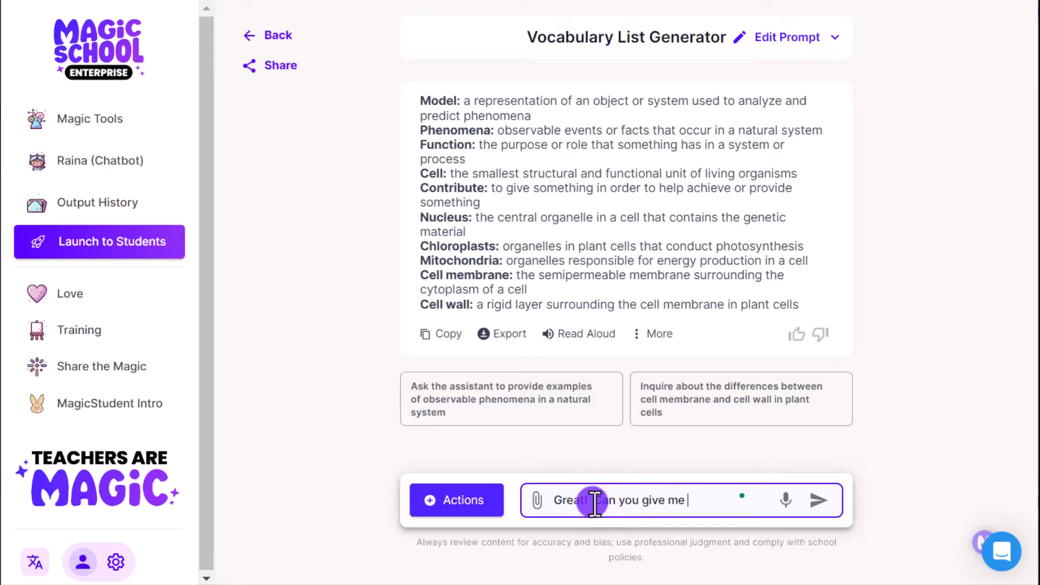
type("20 mor words")
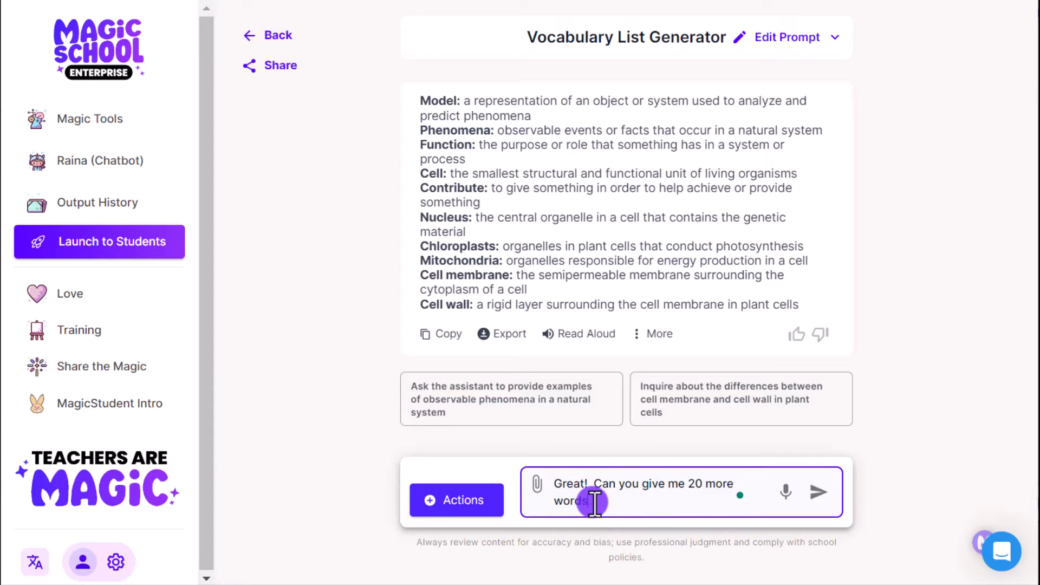
left_click(819, 492)
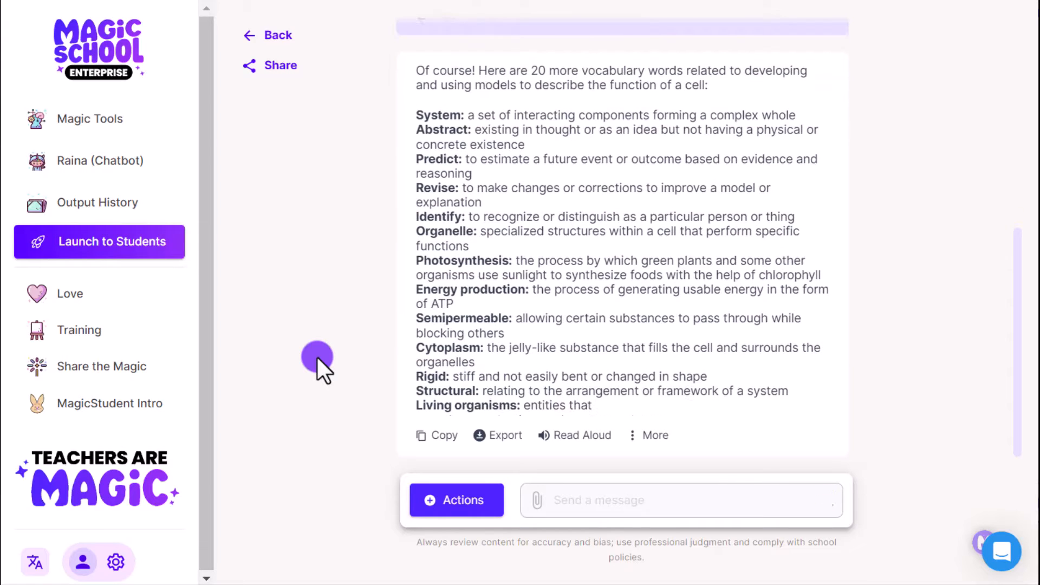
Scroll through the 20-word response to review it
scroll("down", 3)
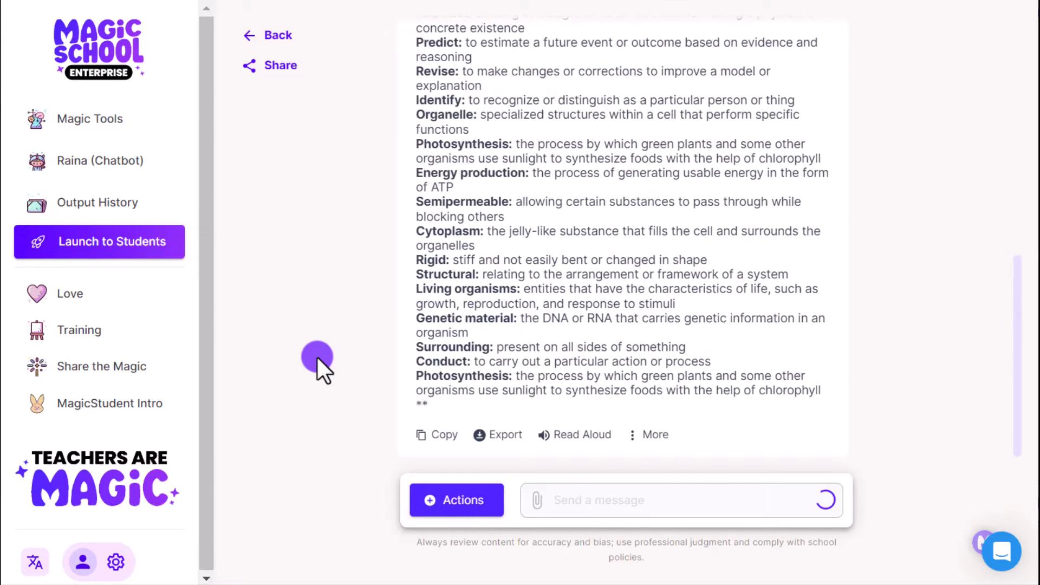
scroll("up", 3)
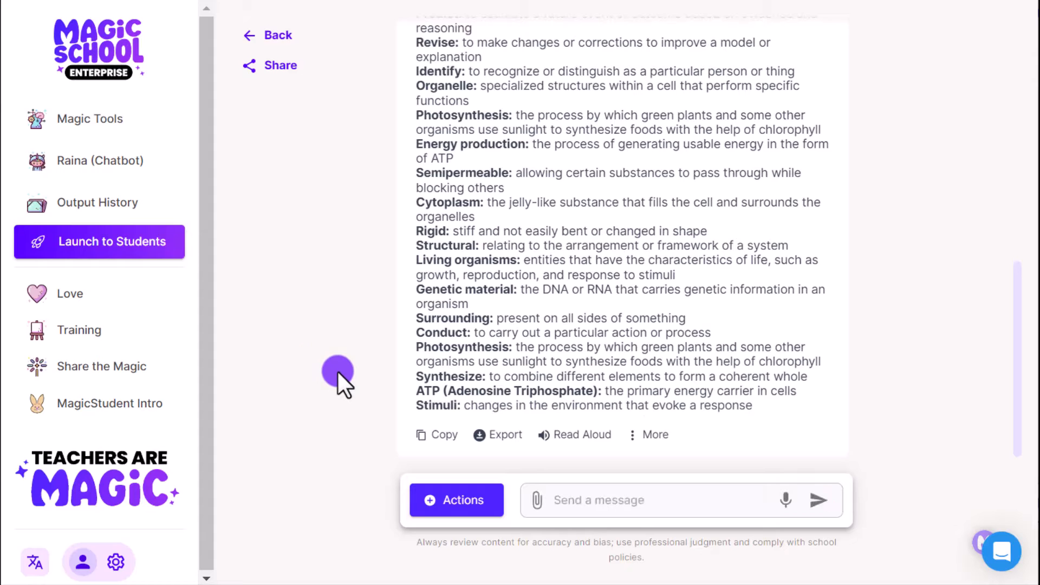
scroll("down", 3)
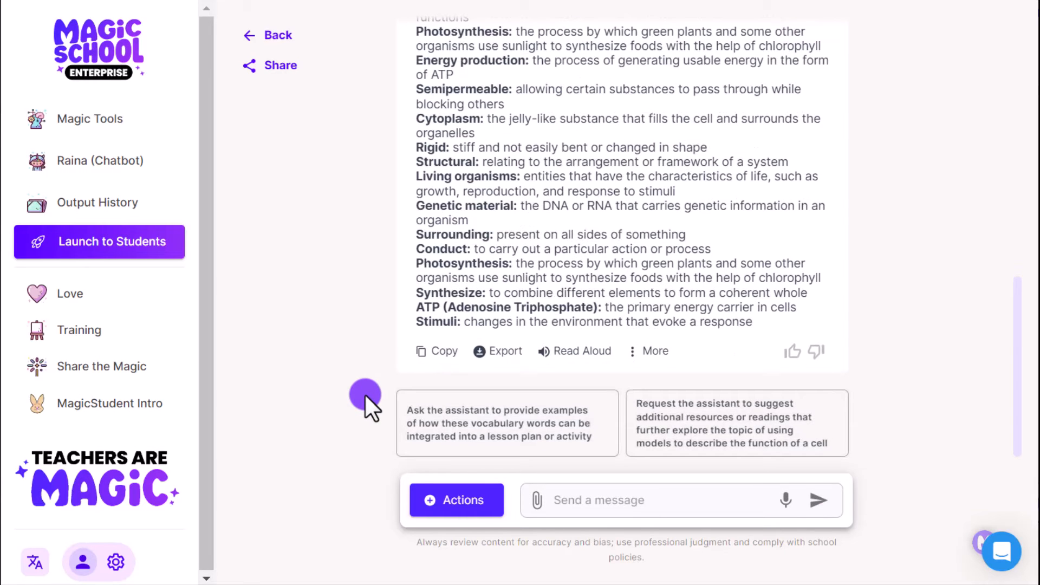
scroll("up", 3)
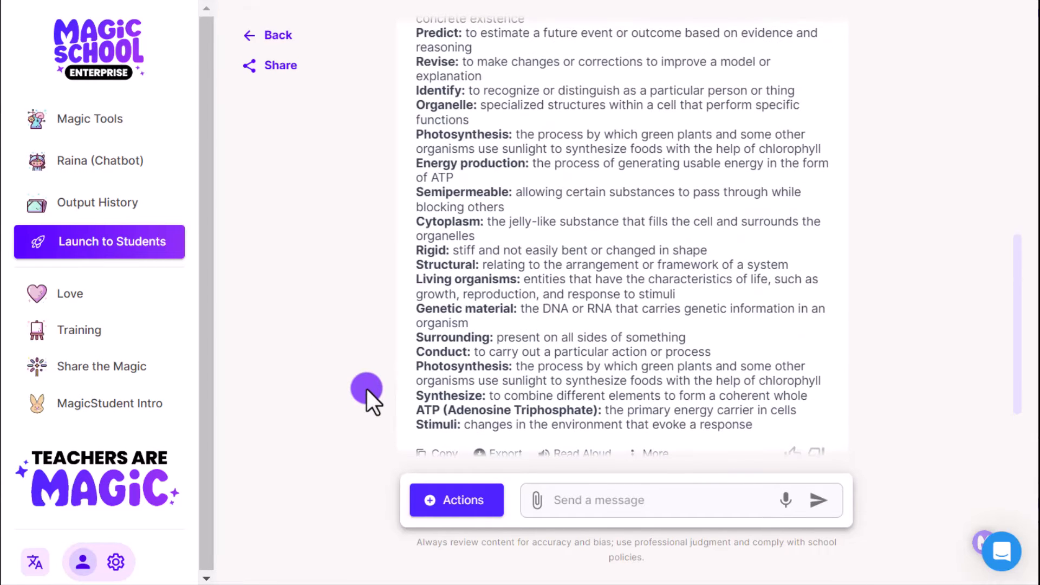
scroll("up", 3)
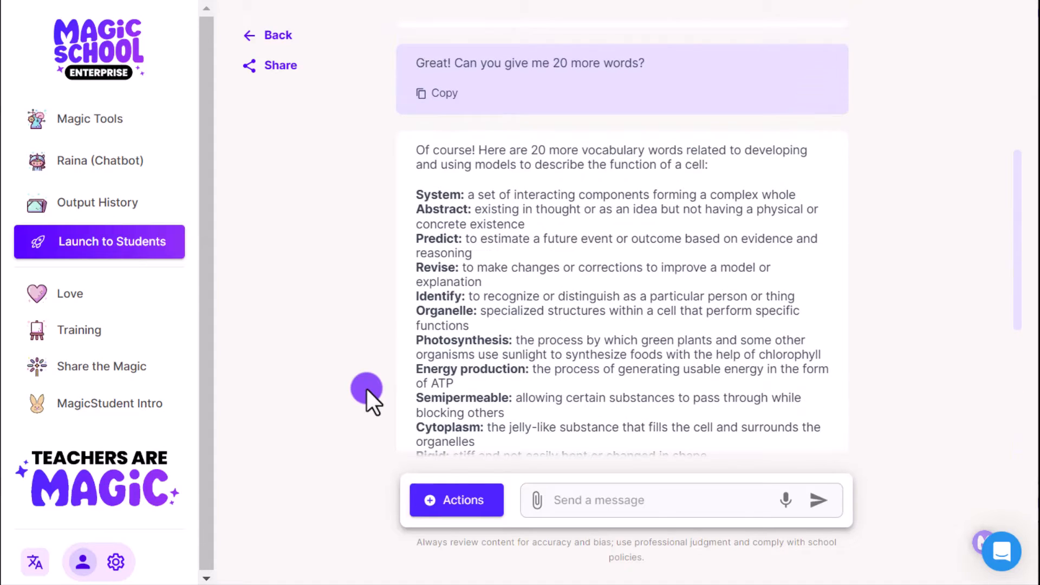
scroll("up", 3)
type("G")
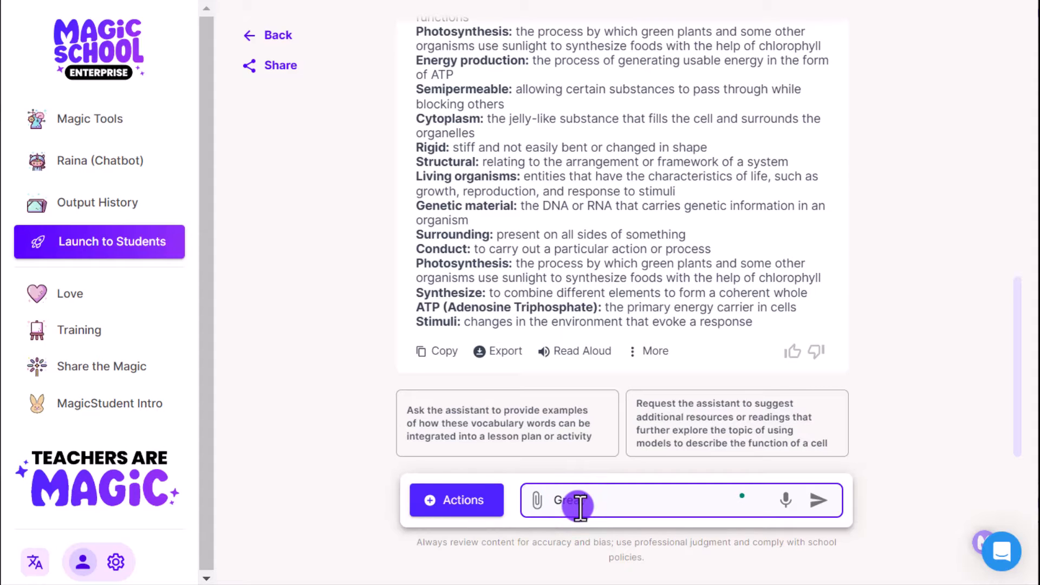
Send 'Can you give me five unique words that are focused on cellular organelles?'
type("Can you give")
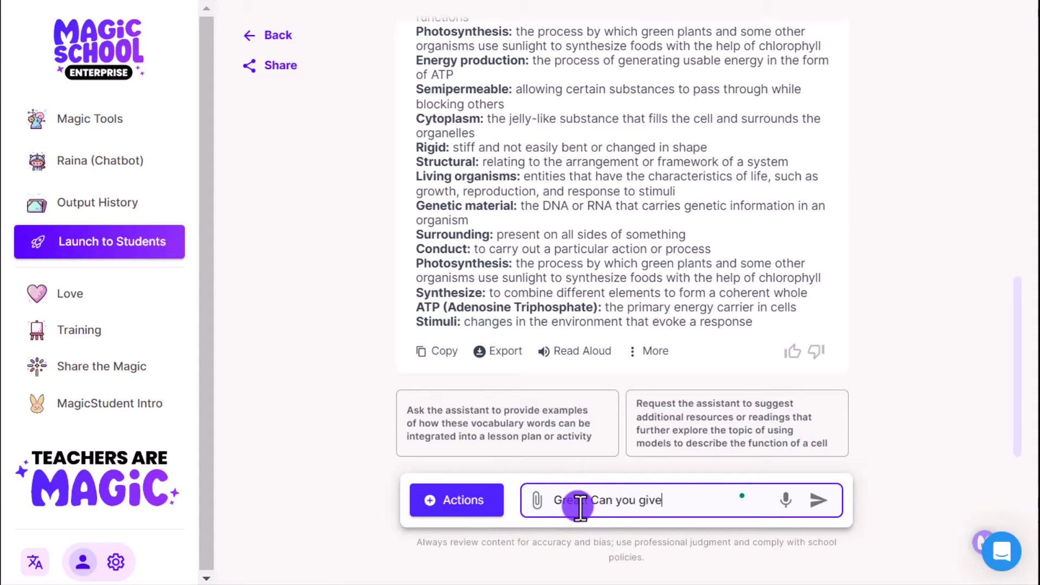
type("me five u")
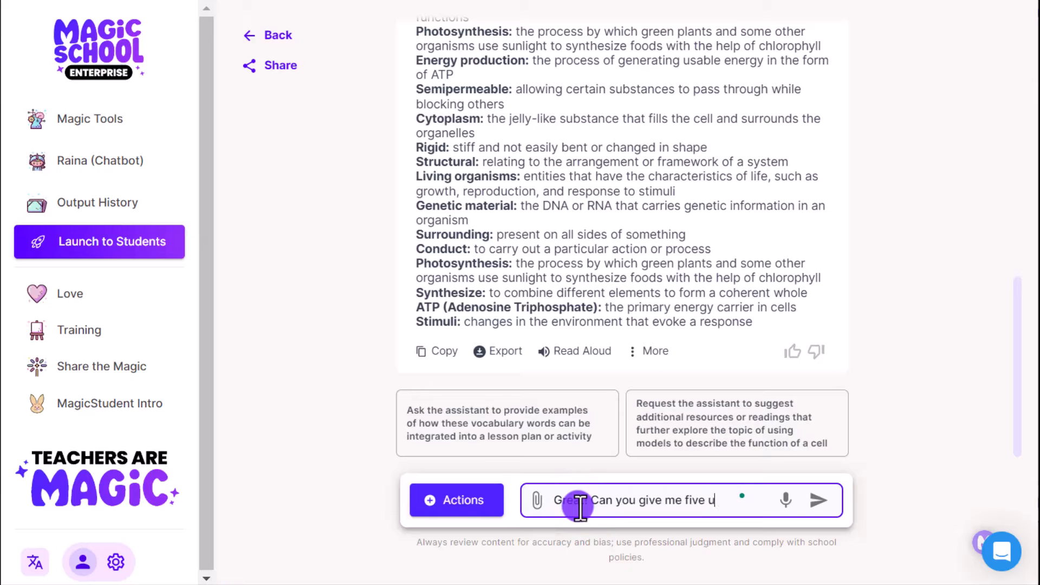
type("nique words that")
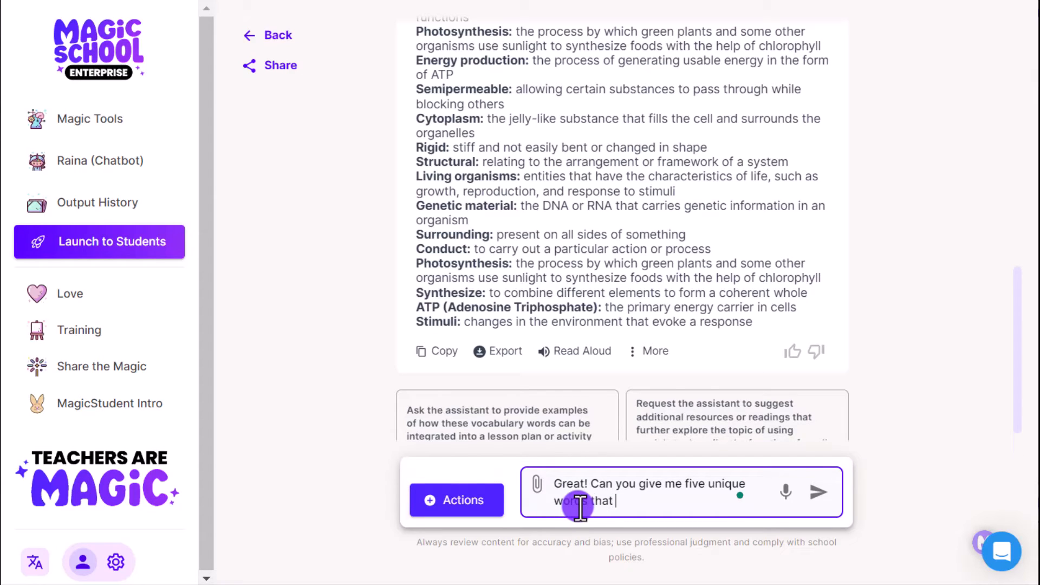
type("are focused on")
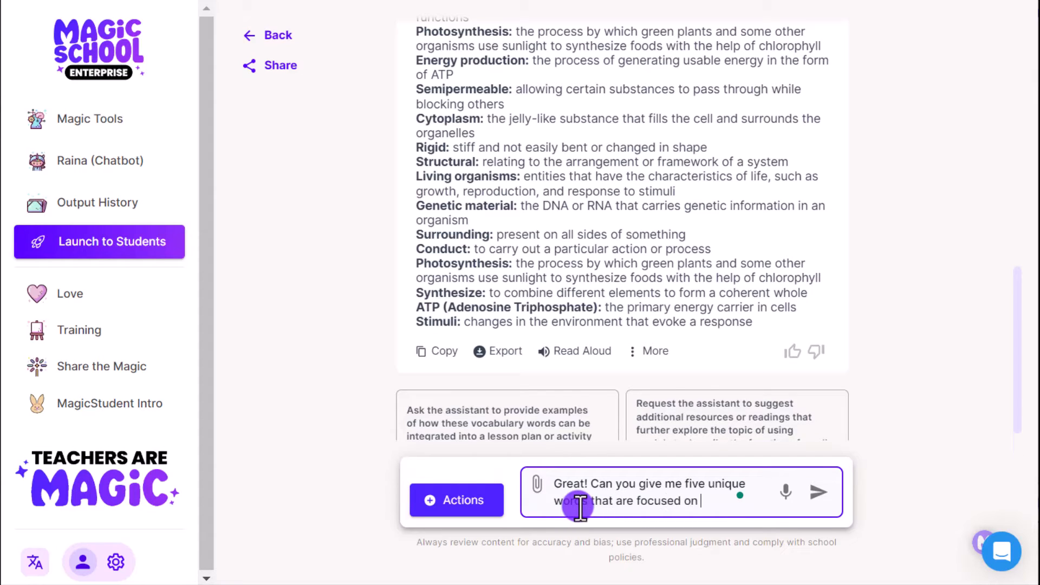
type("cellular orga")
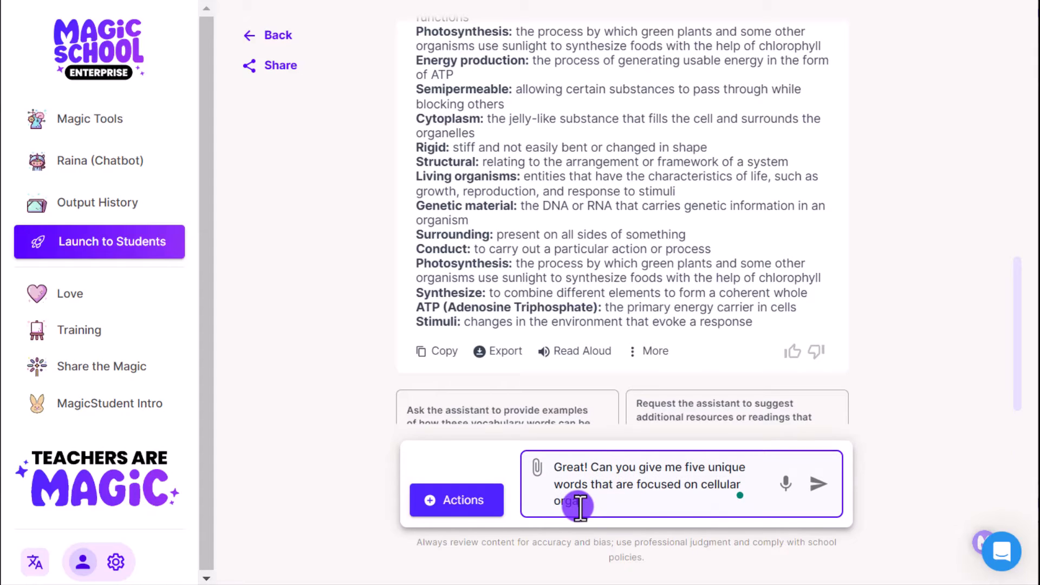
type("elles?")
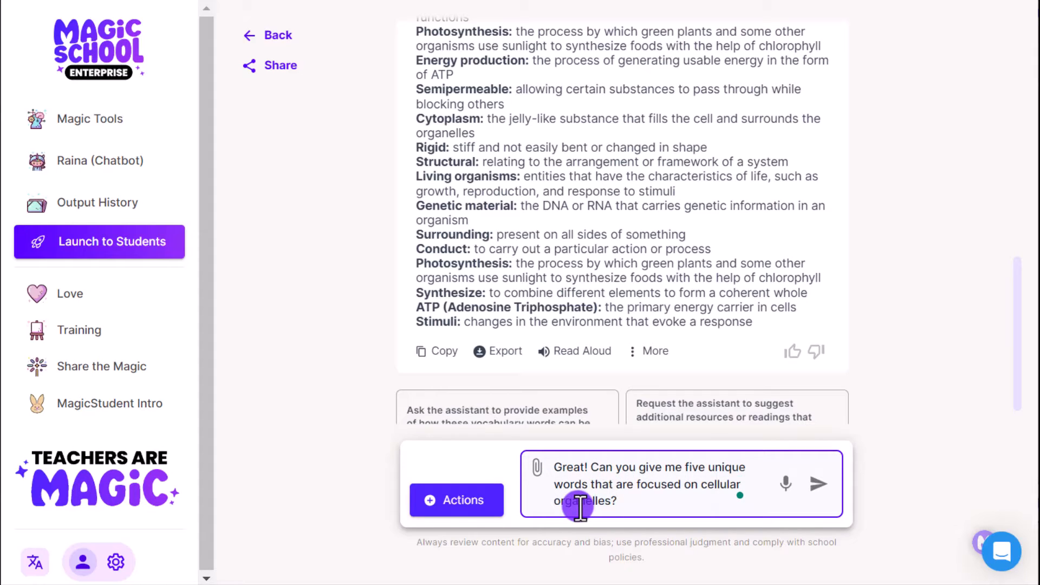
left_click(818, 483)
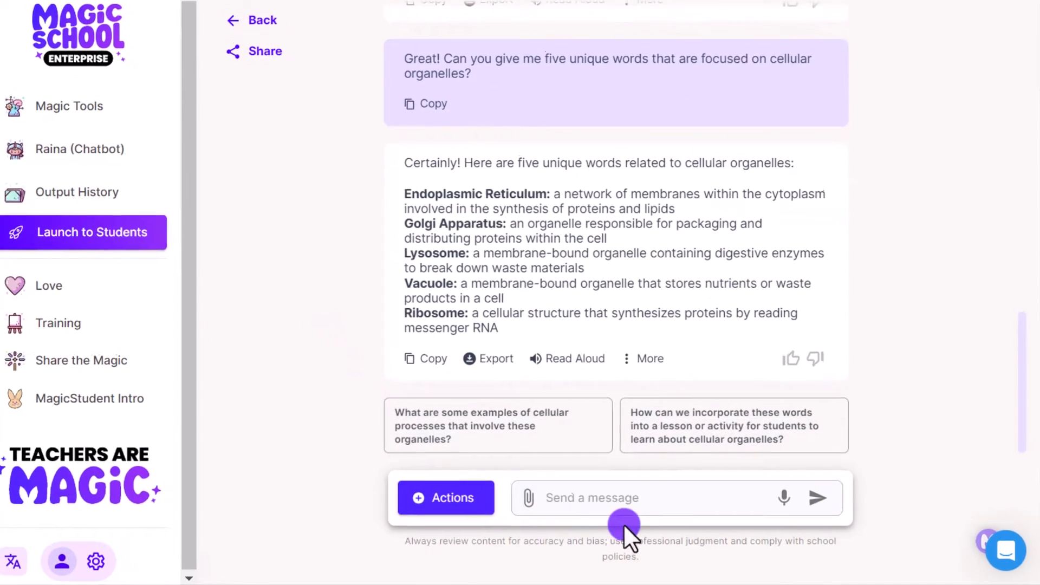
Send a request to put the entire list into bulleted format without the definitions
type("Wonderful! Now can you take this entire list and put")
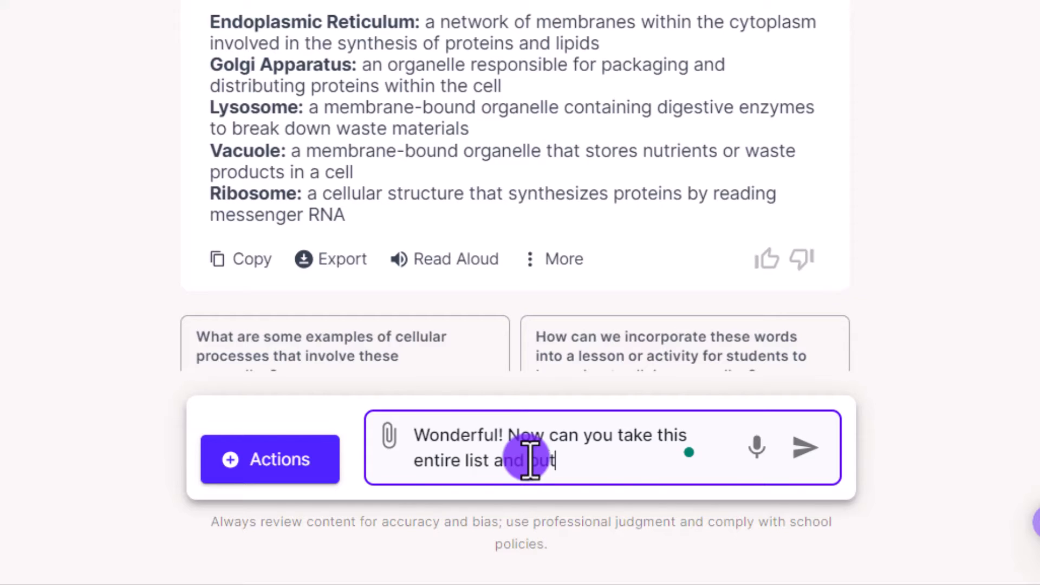
type("it into bulle")
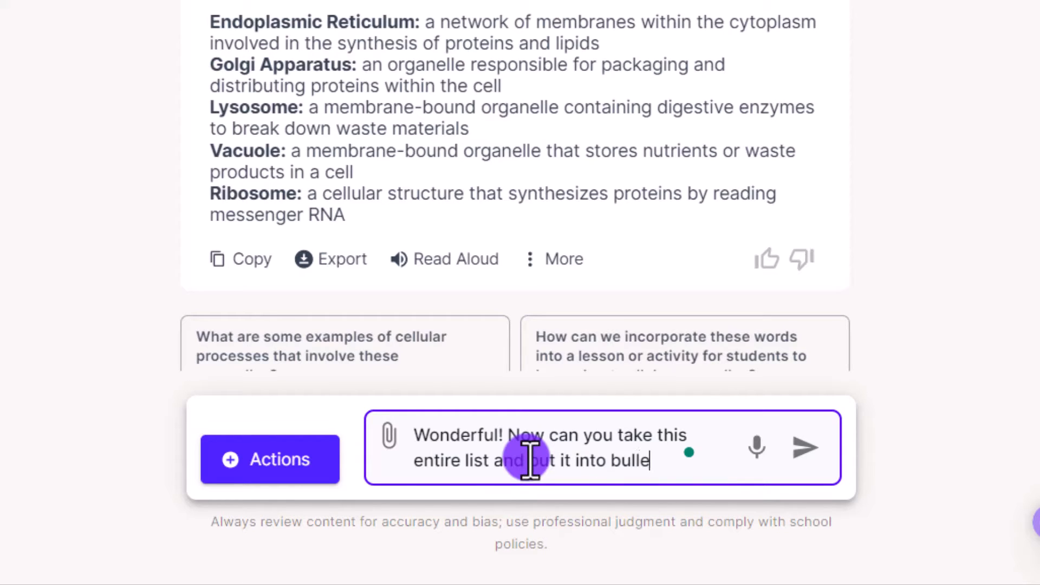
type("ted format without the definitions?")
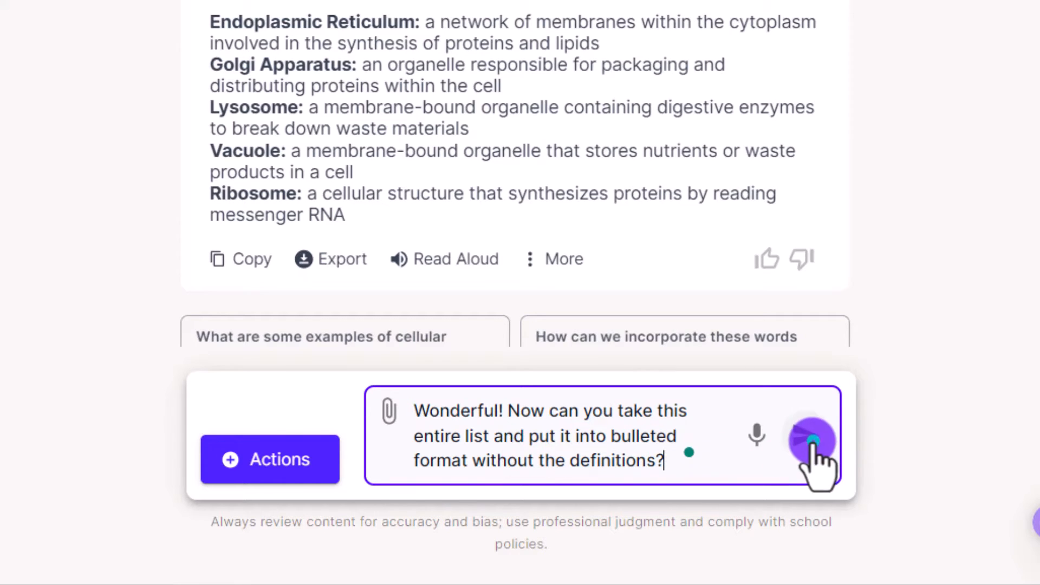
left_click(812, 441)
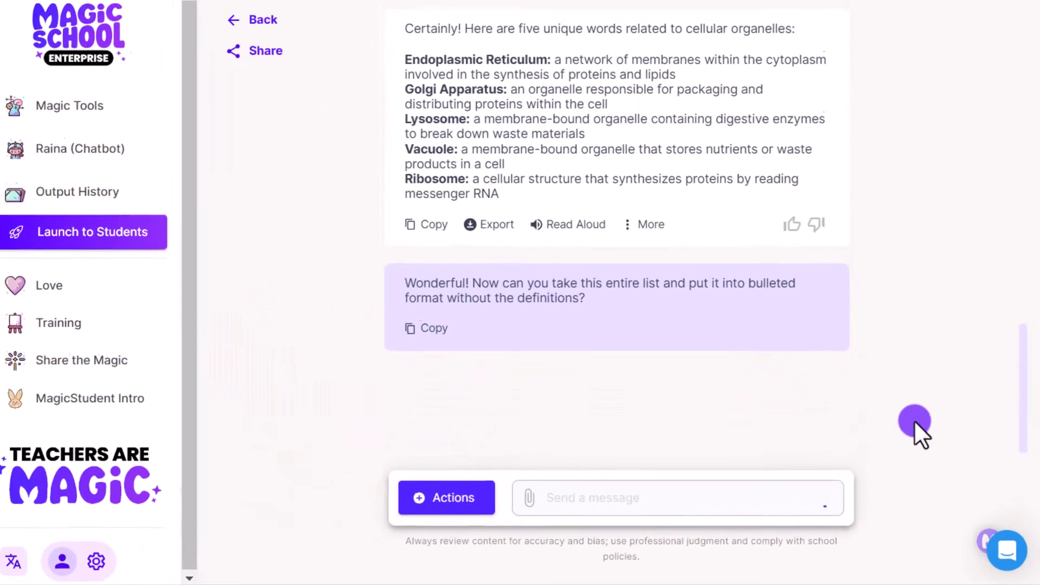
Scroll the bulleted reply and switch back to the Canva editor
scroll("down", 3)
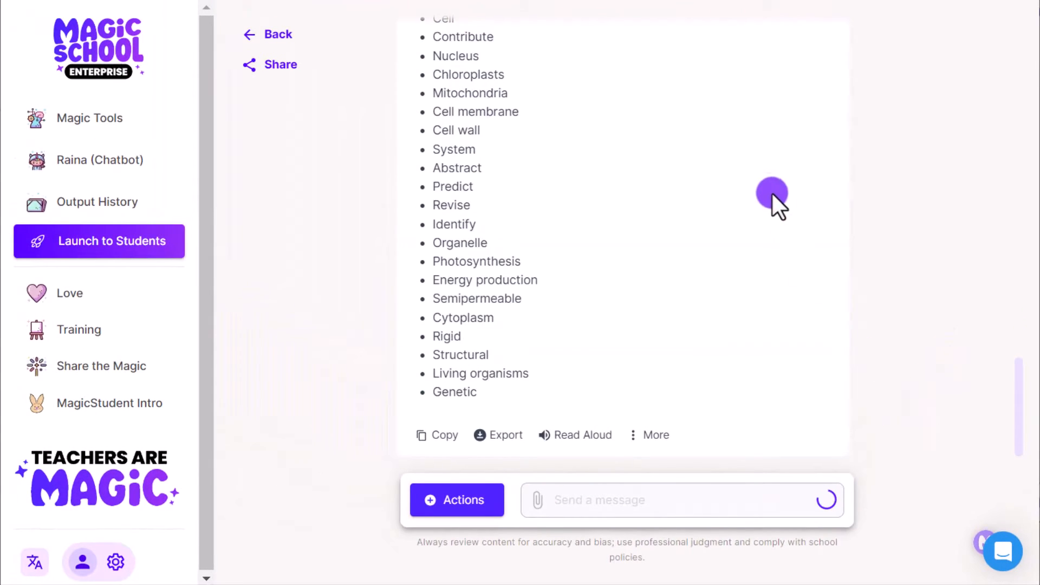
scroll("down", 3)
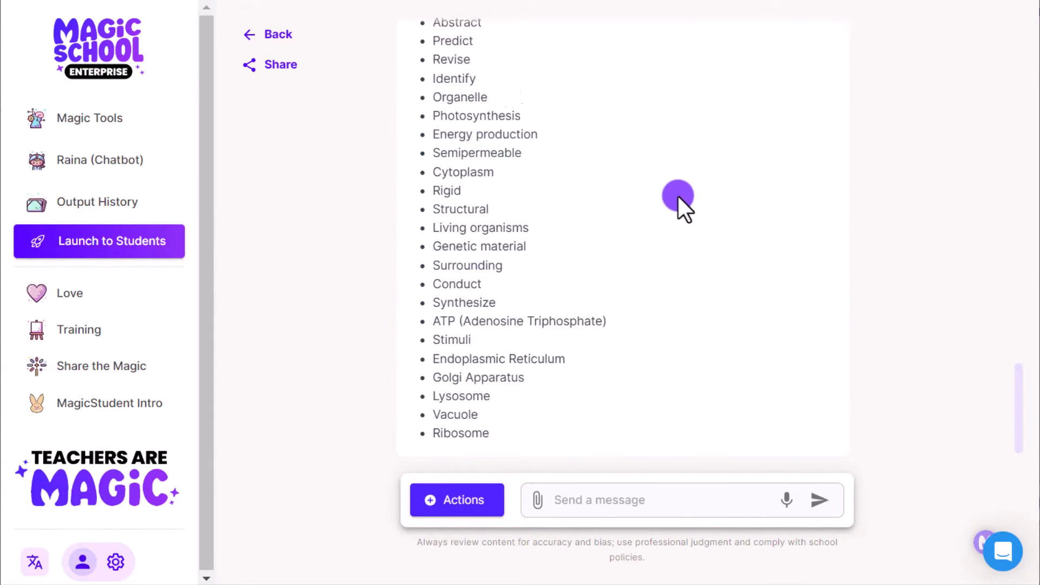
scroll("down", 3)
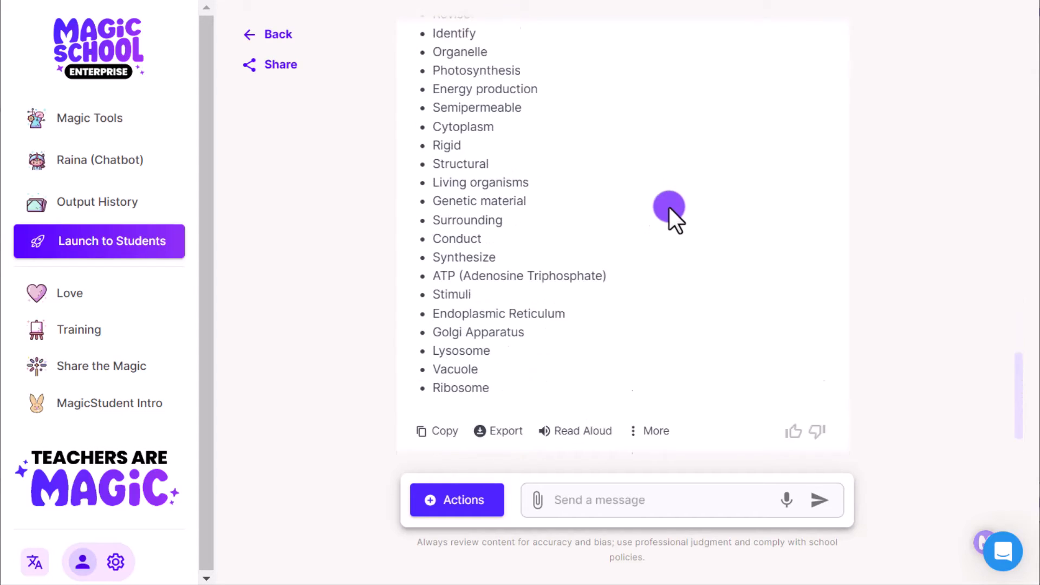
left_click(437, 364)
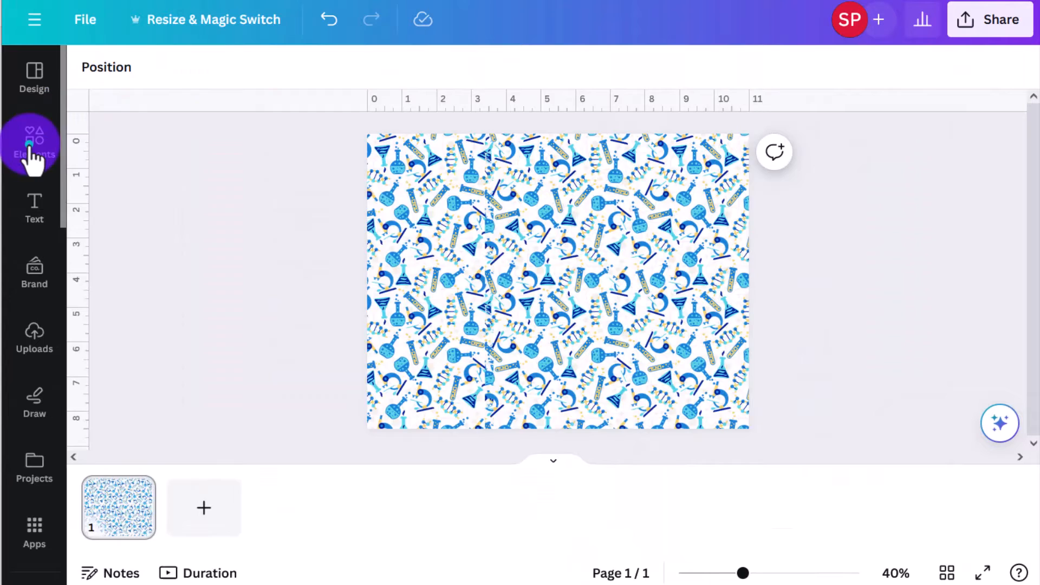
Add a square shape from Elements and set the right-hand blue panel's fill to white
left_click(33, 141)
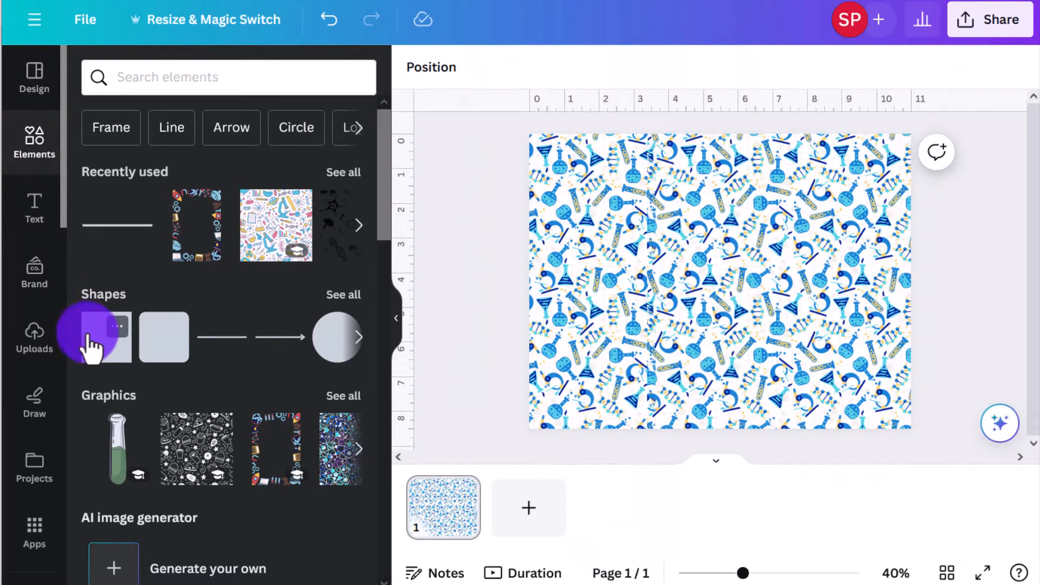
left_click(106, 336)
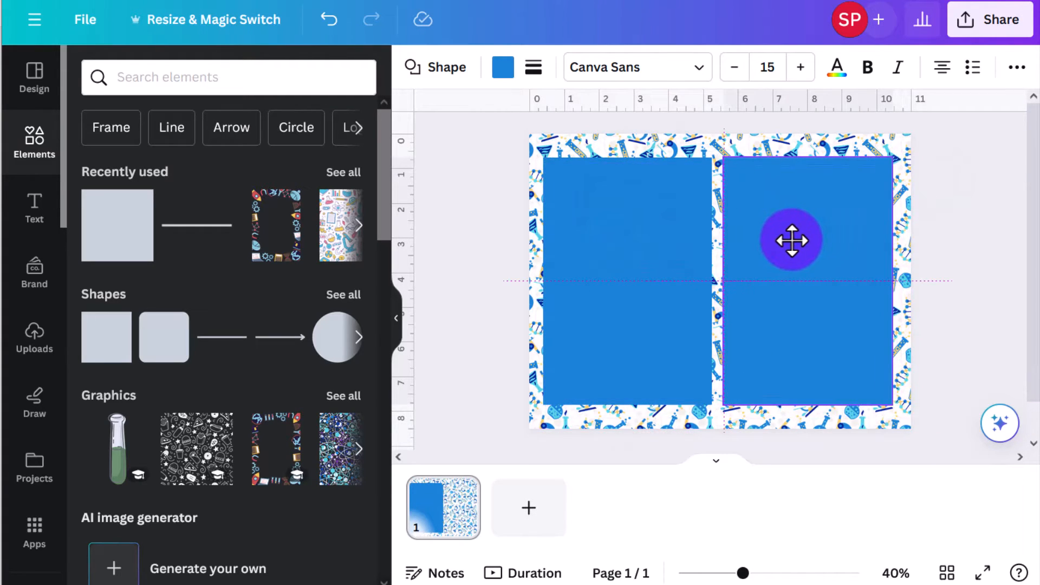
left_click(791, 241)
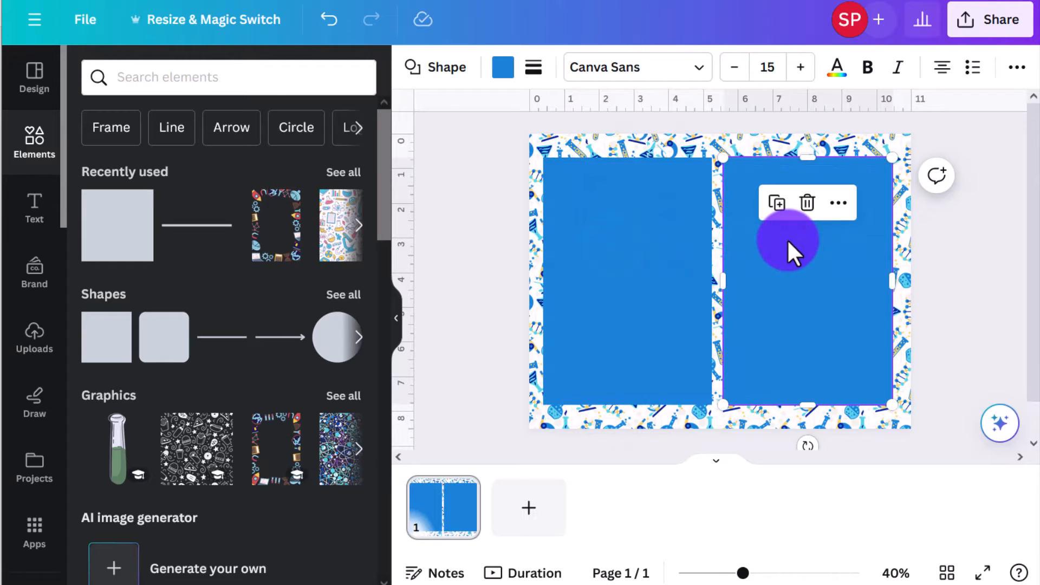
left_click(790, 250)
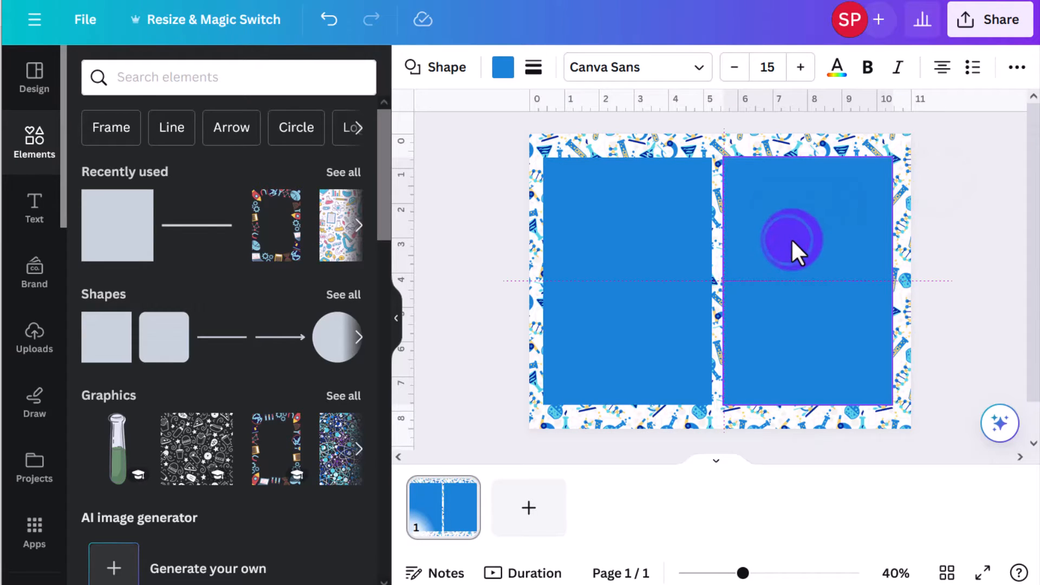
left_click(638, 259)
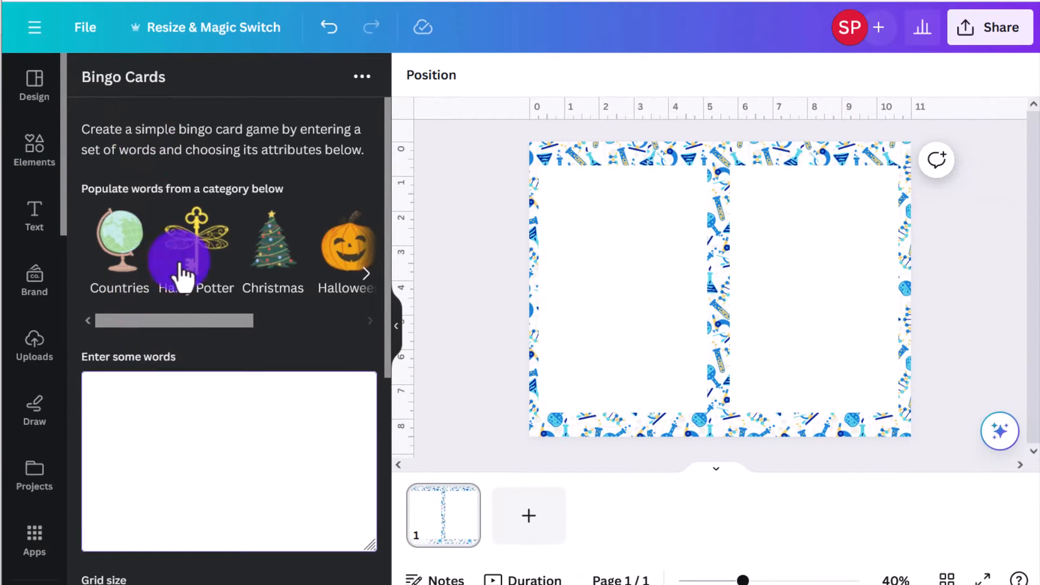
Set the Bingo Cards grid size to 5x5 below the pasted word list
scroll("down", 3)
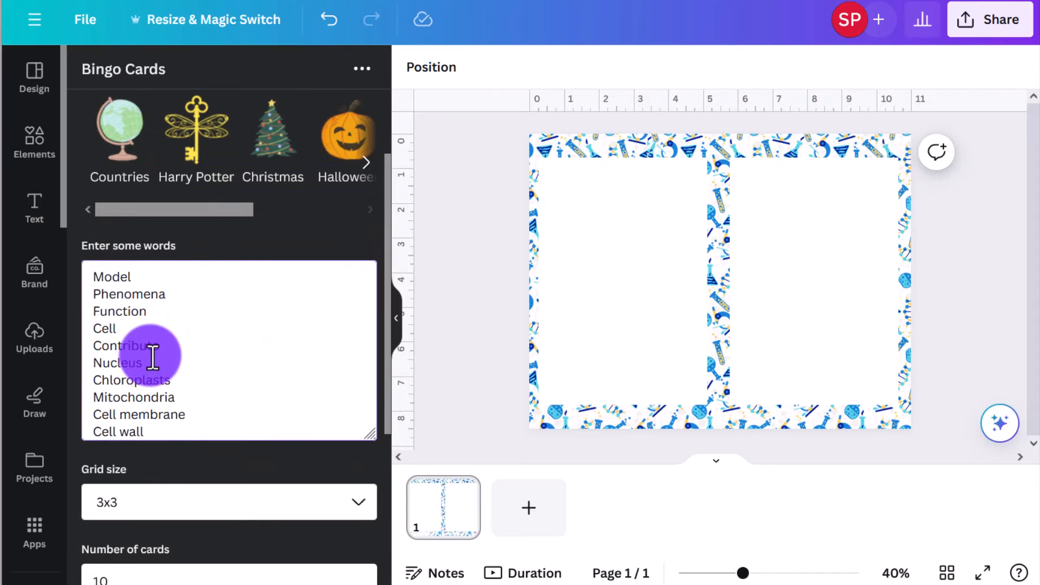
scroll("down", 3)
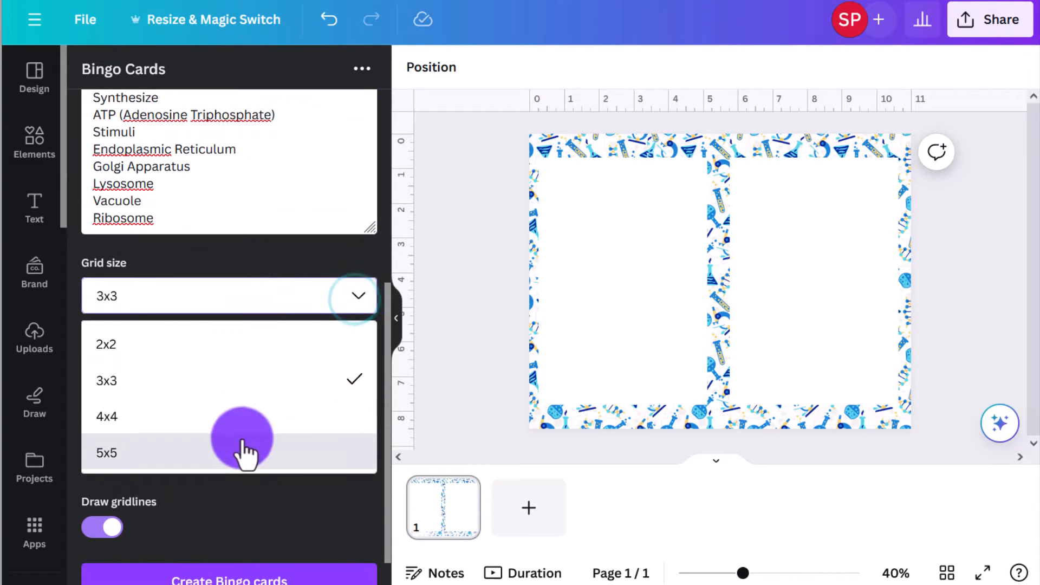
left_click(106, 453)
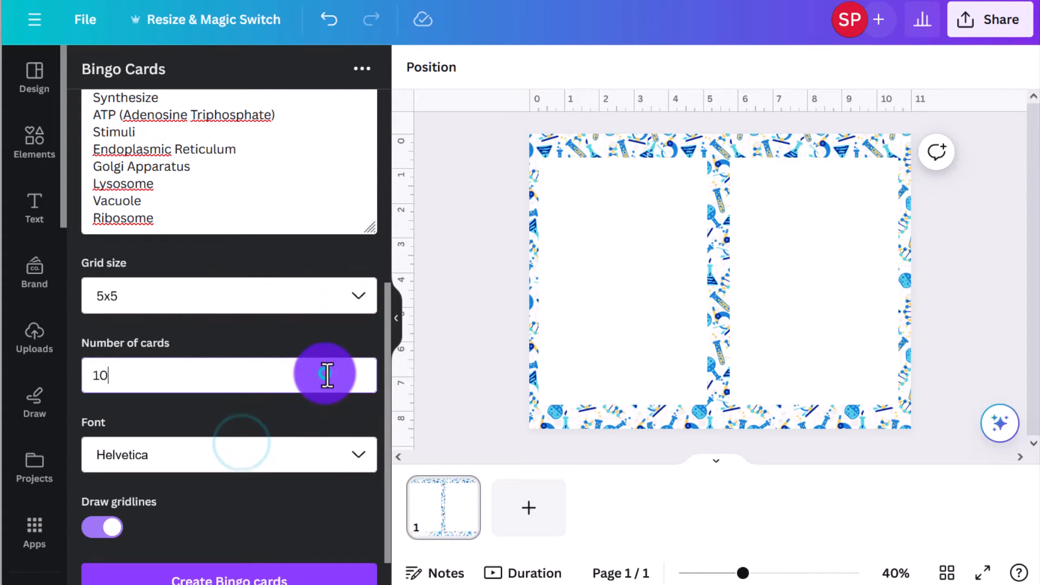
scroll("down", 3)
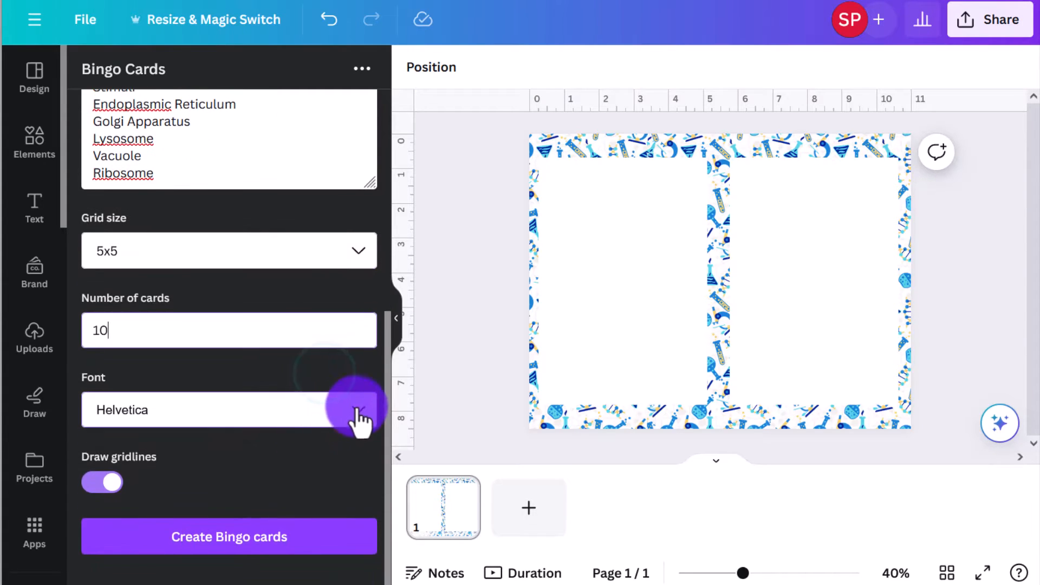
Keep 10 cards in Helvetica with gridlines and create the bingo cards
left_click(358, 409)
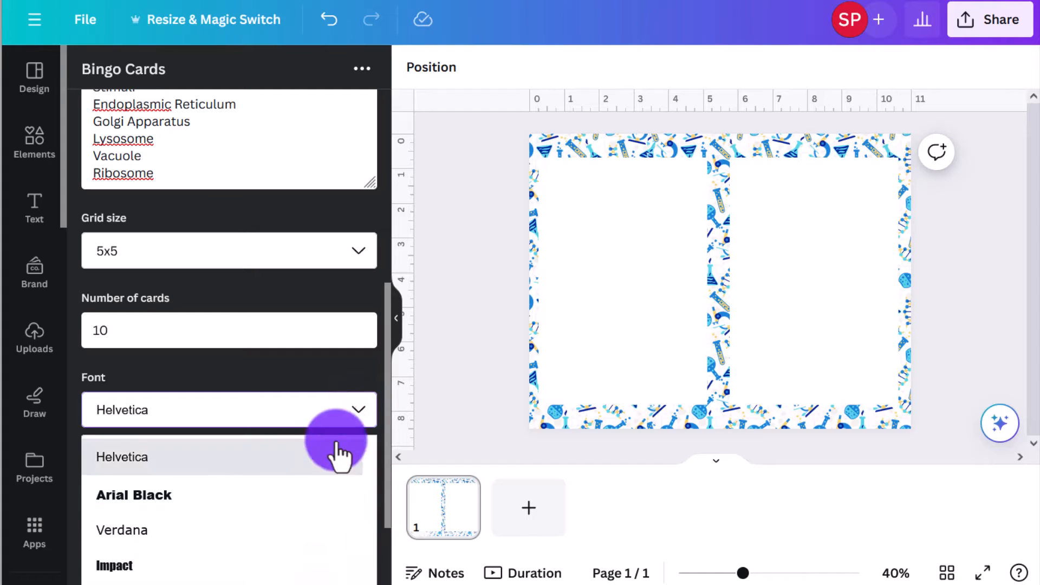
left_click(122, 456)
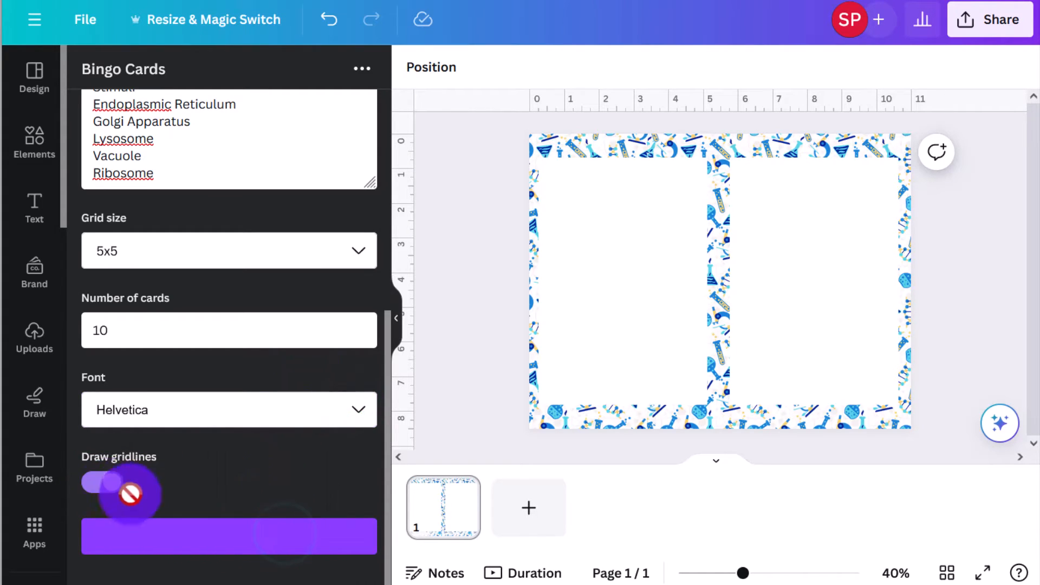
left_click(229, 536)
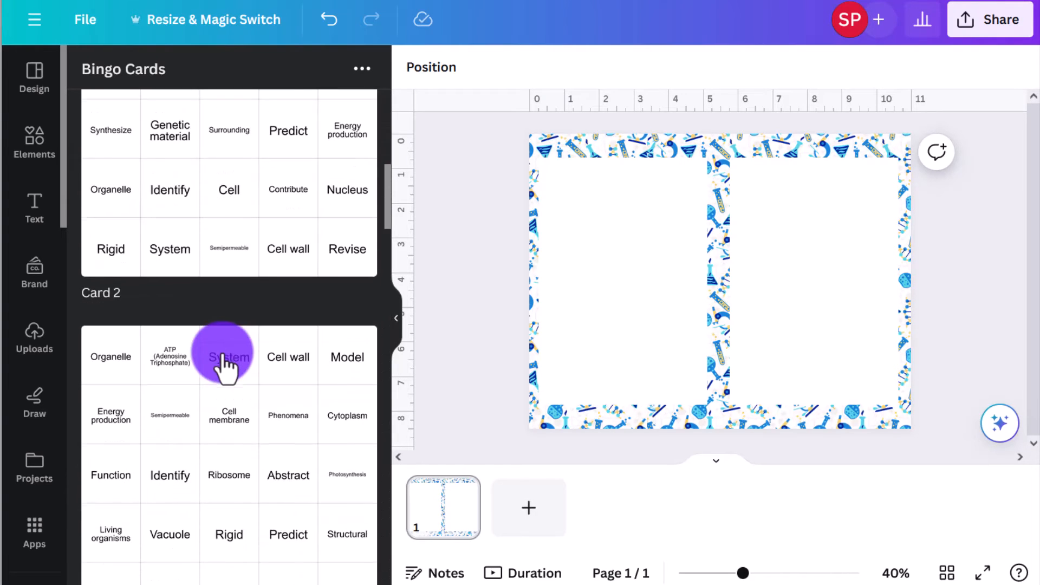
Place a generated card in page five's right panel and return to page one
scroll("down", 3)
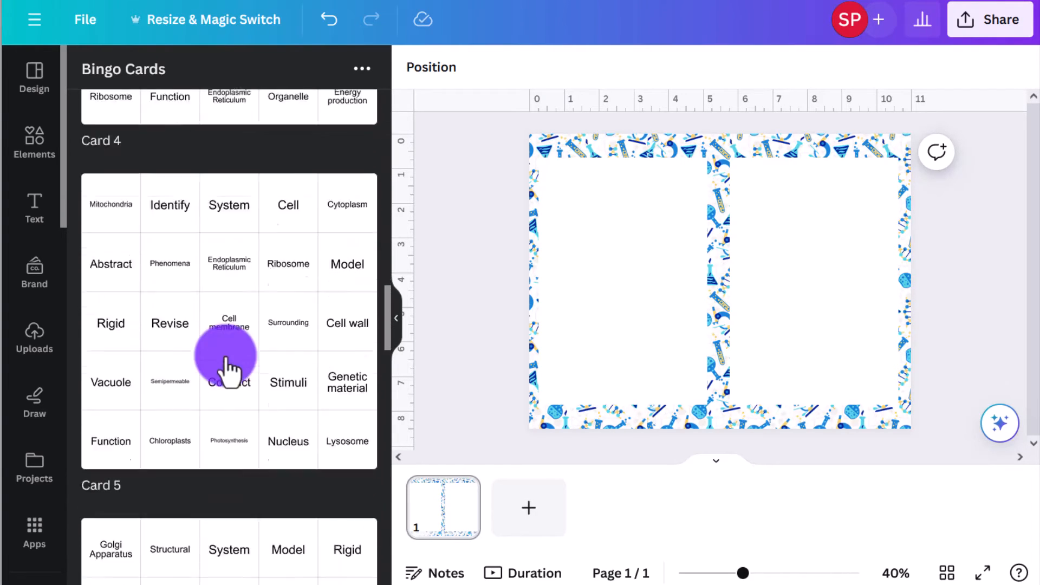
scroll("up", 3)
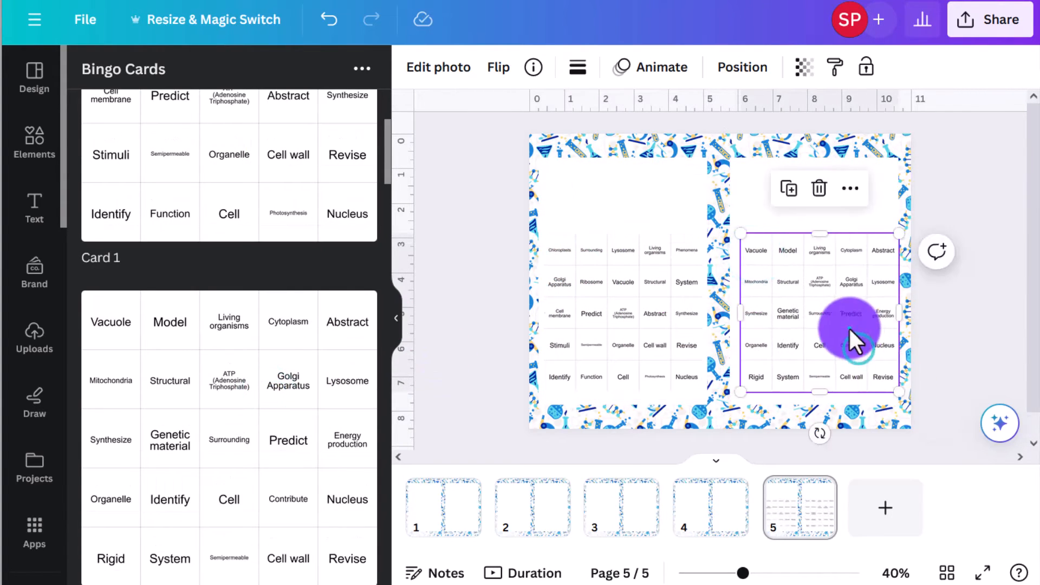
left_click(710, 506)
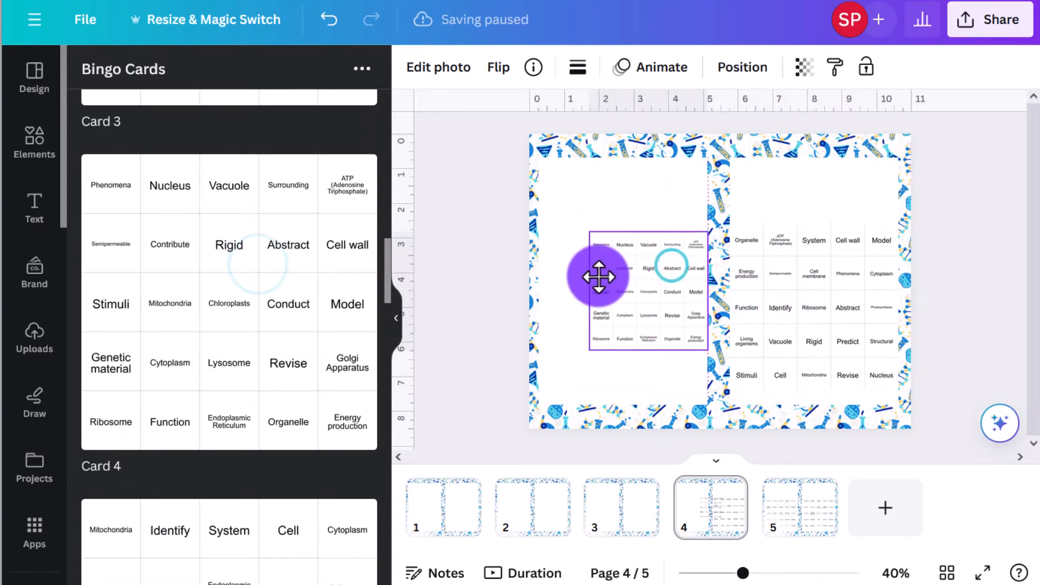
left_click(33, 208)
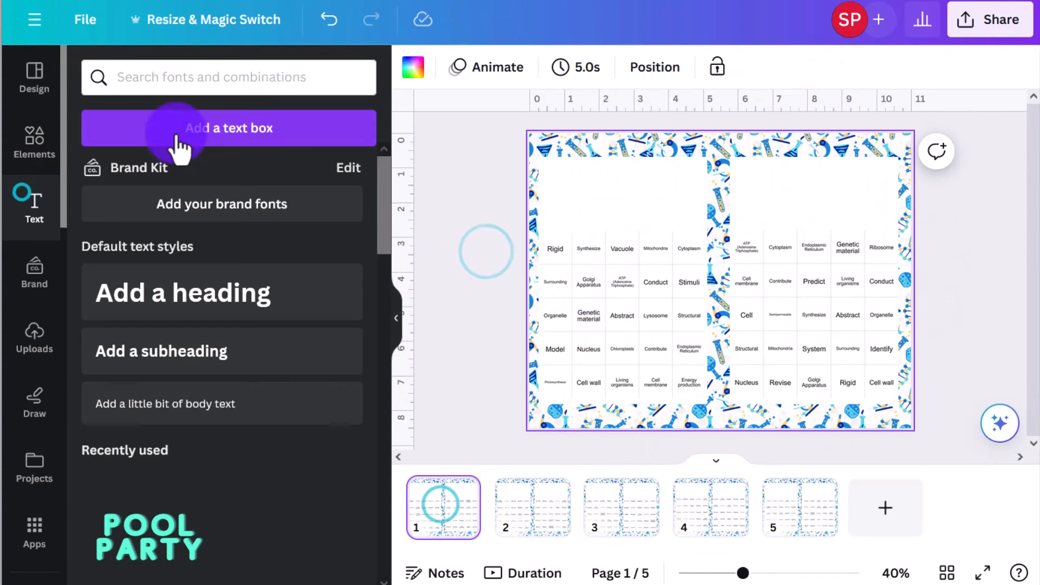
Add 'BINGO' in Montserrat bold with a 'Cellular Biology' line above the left card
left_click(228, 127)
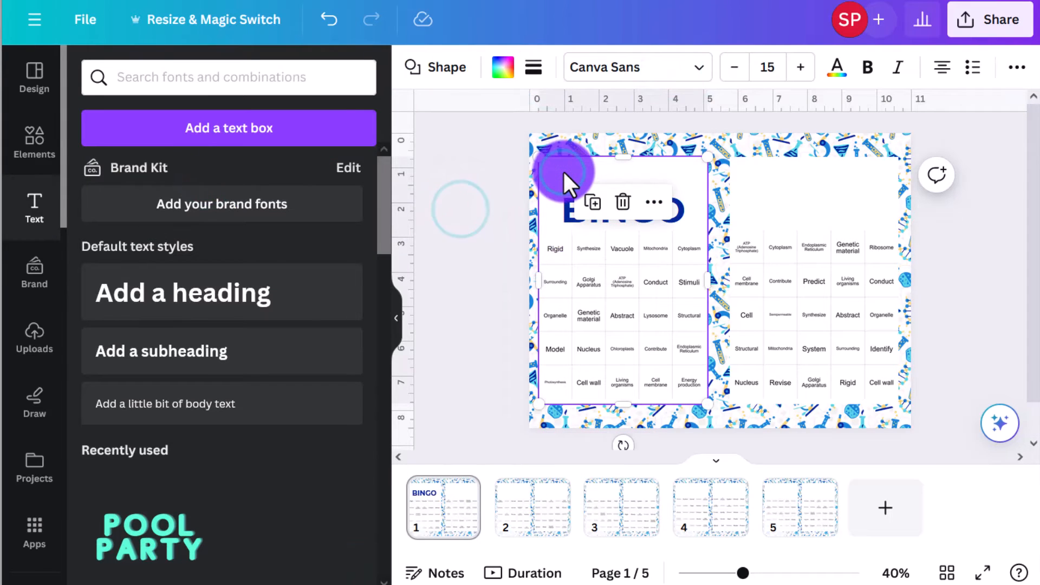
left_click(622, 209)
type("Cellular Biology")
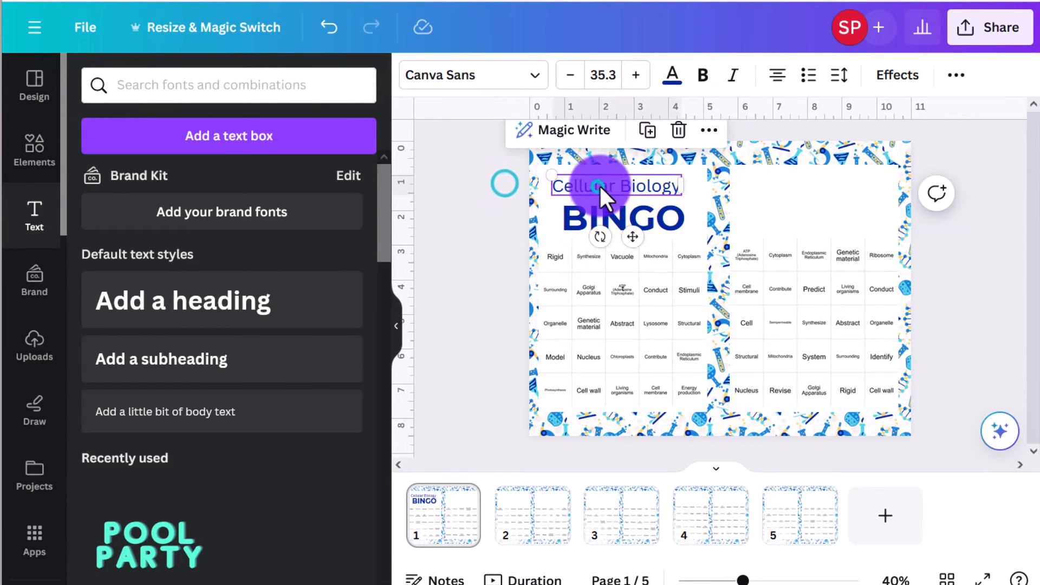
left_click(622, 219)
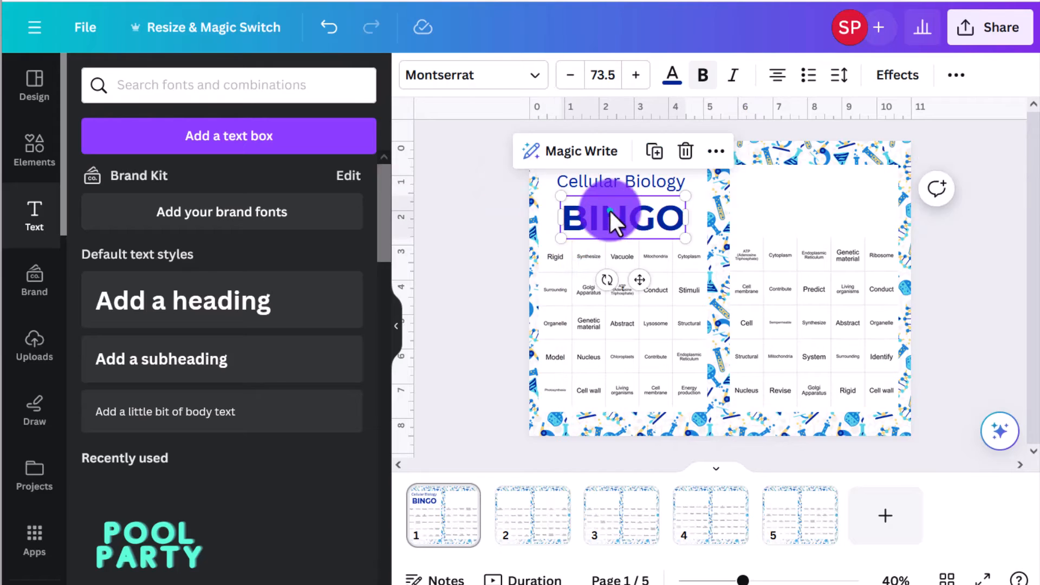
left_click(620, 181)
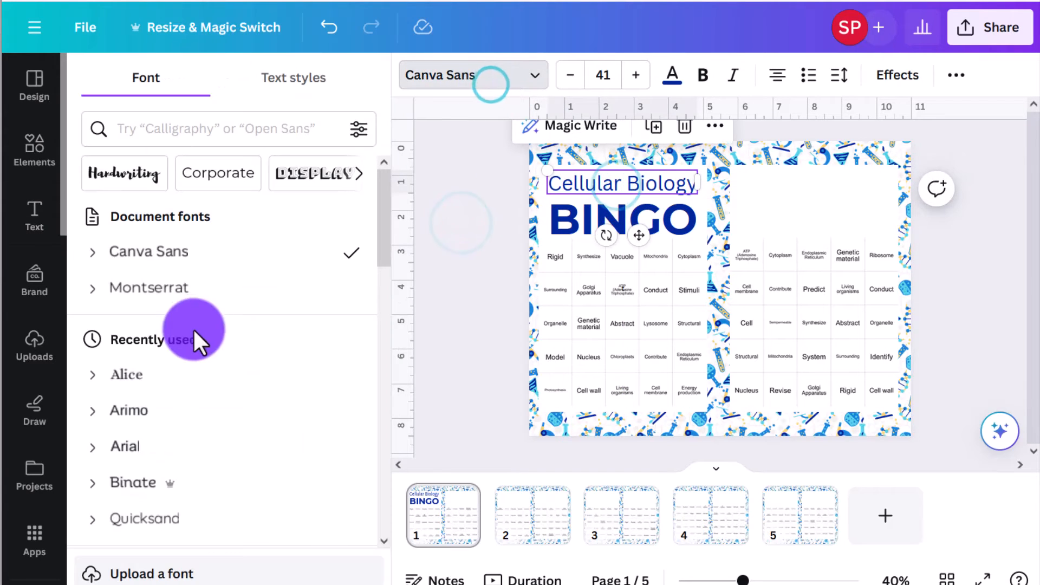
Set the Cellular Biology subtitle to Montserrat and give it a colour
left_click(671, 75)
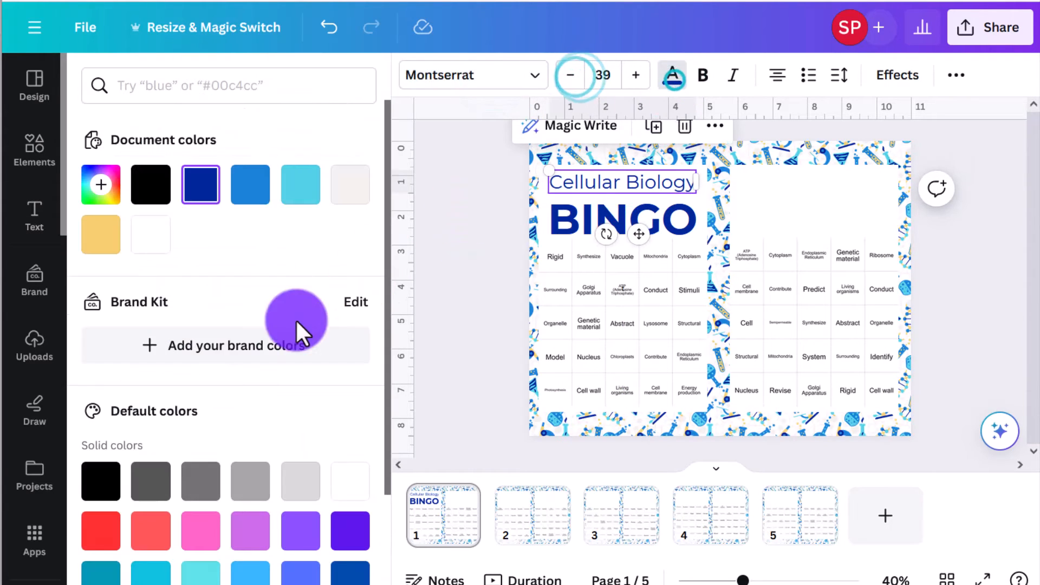
left_click(33, 215)
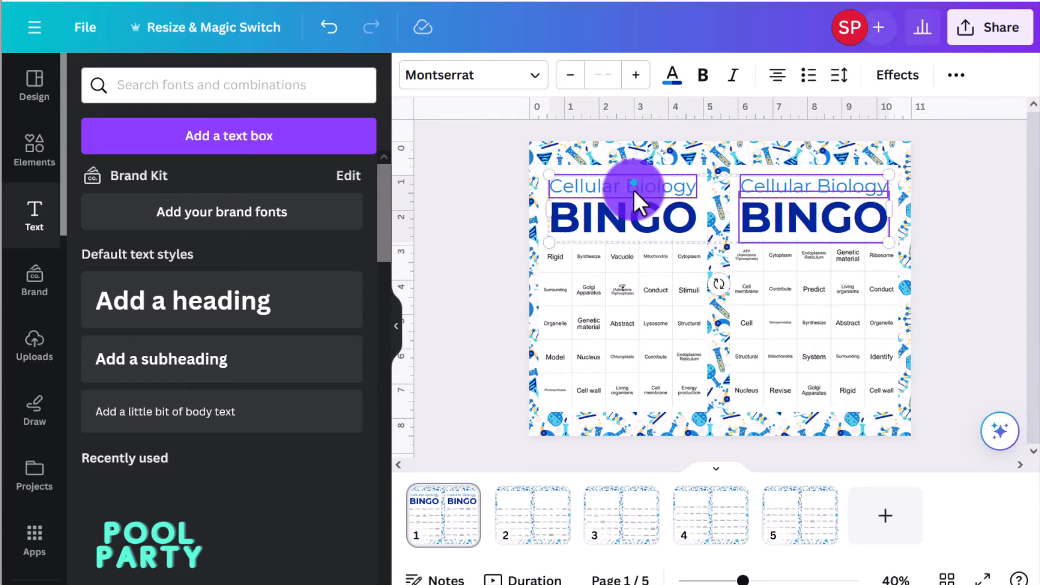
Copy both title lines and paste them above the cards on the other pages
left_click(532, 514)
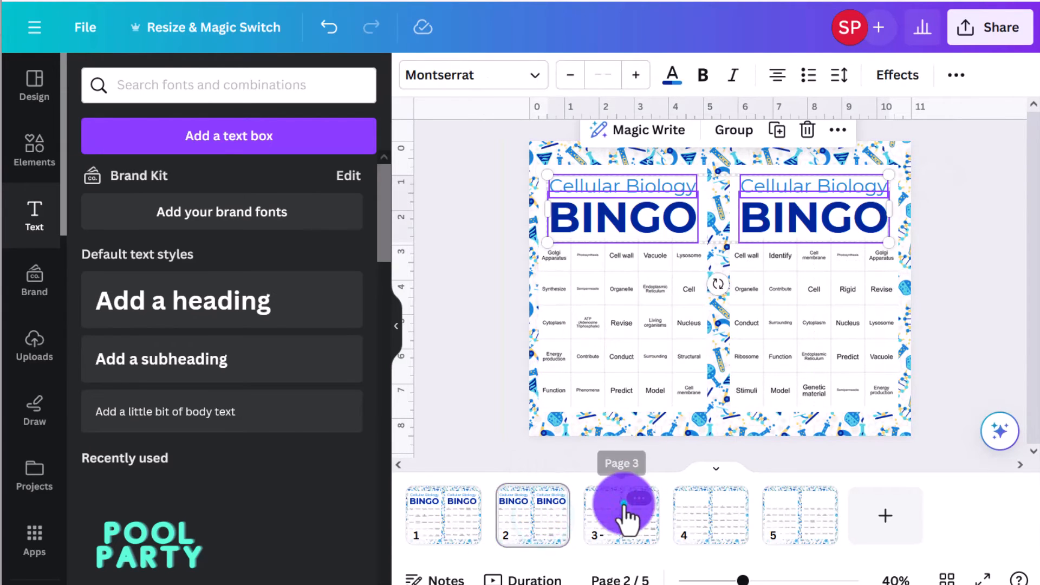
left_click(799, 515)
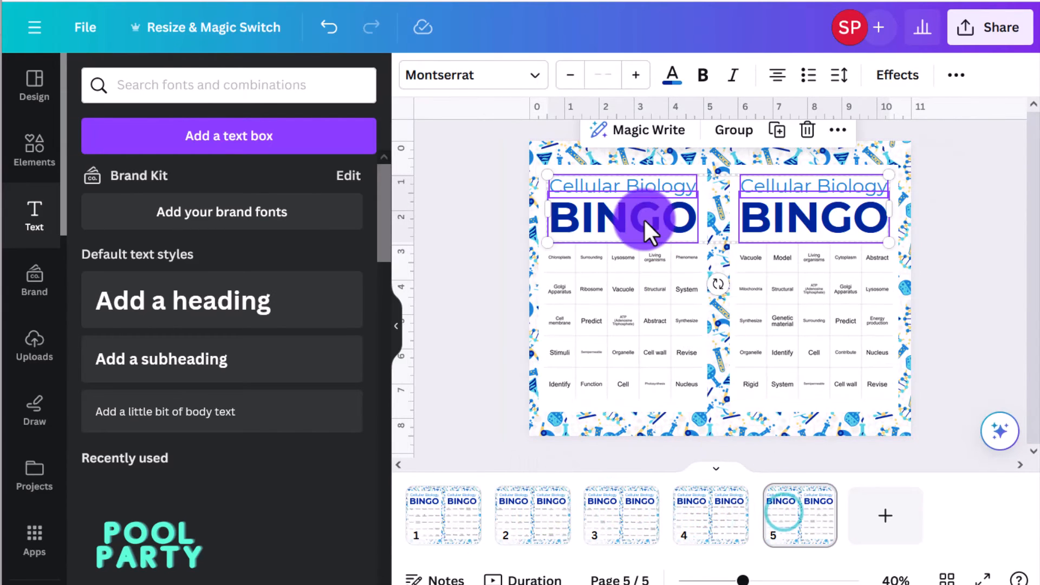
left_click(711, 514)
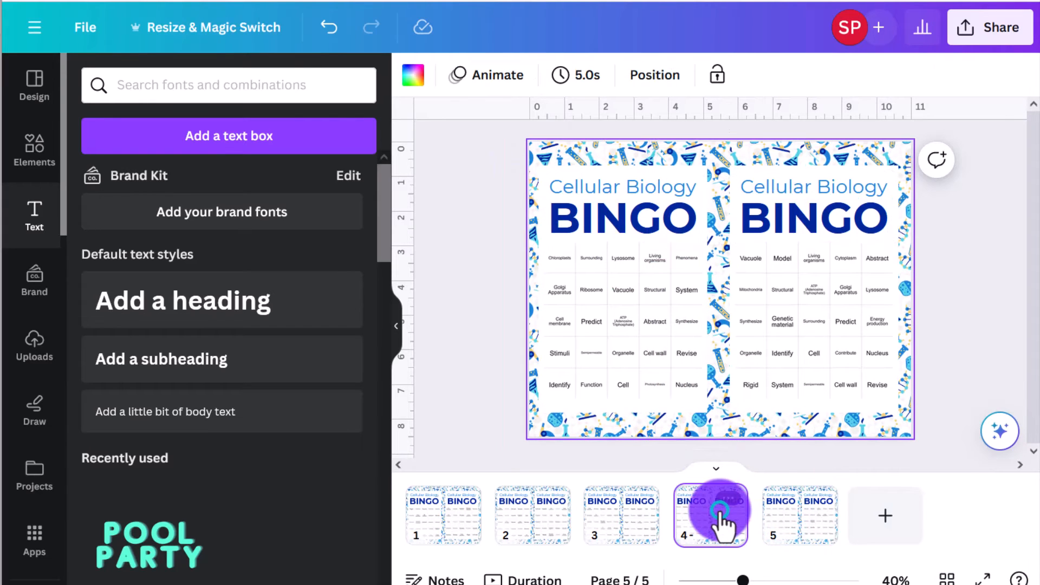
left_click(532, 516)
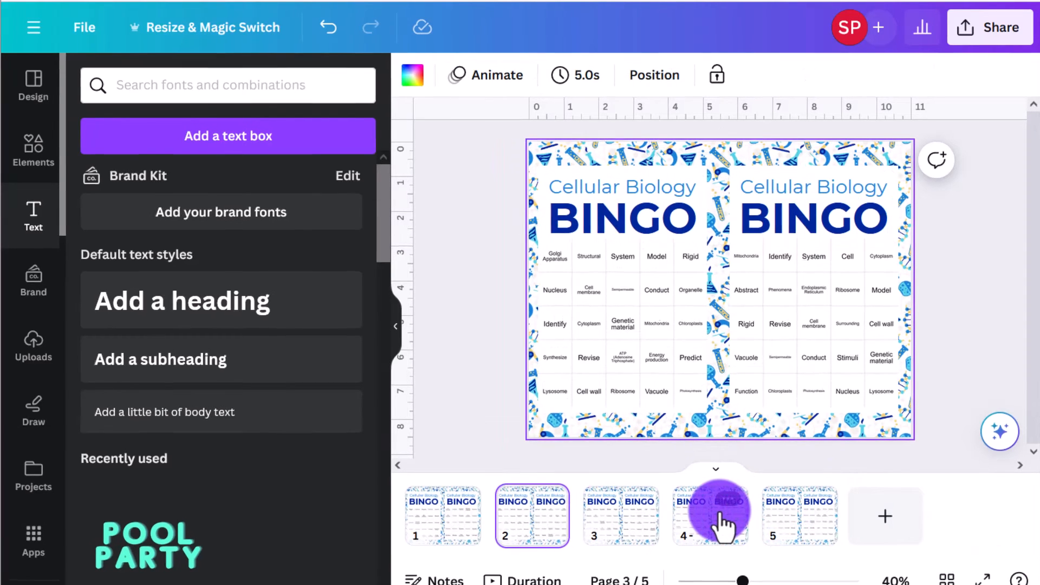
Choose PDF Print for all 5 pages in Share > Download
left_click(990, 27)
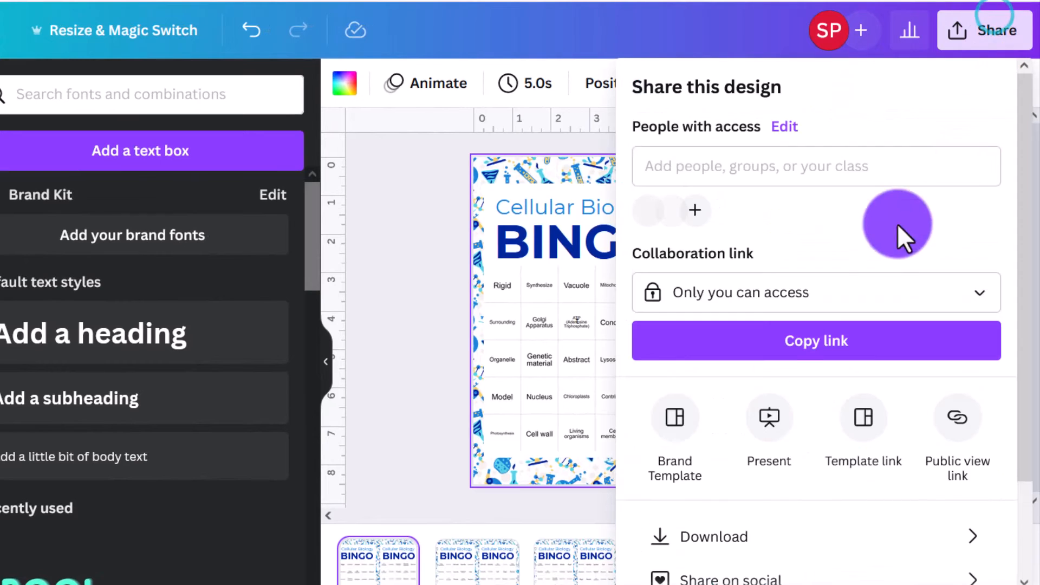
left_click(714, 536)
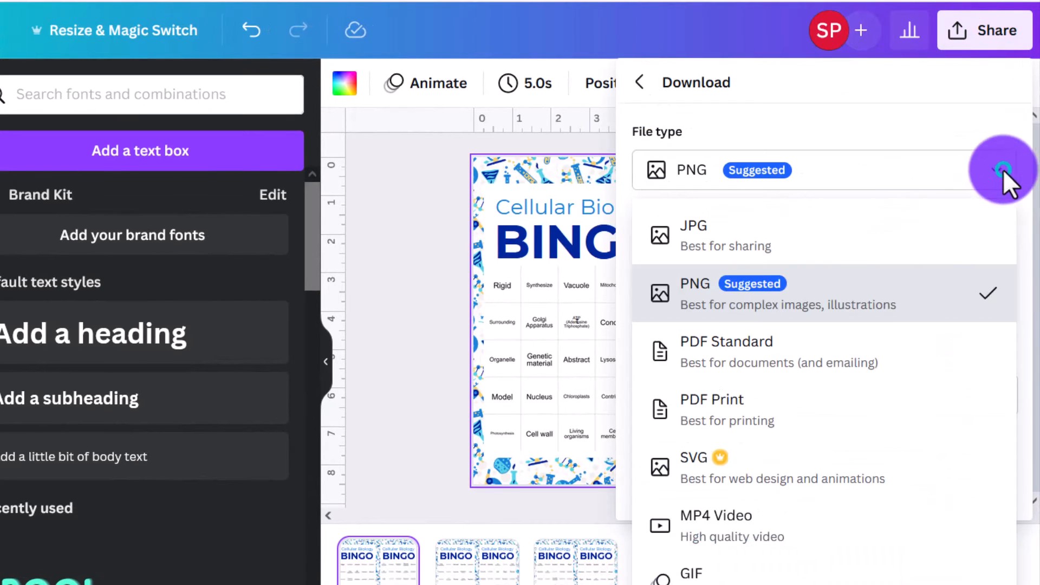
left_click(713, 399)
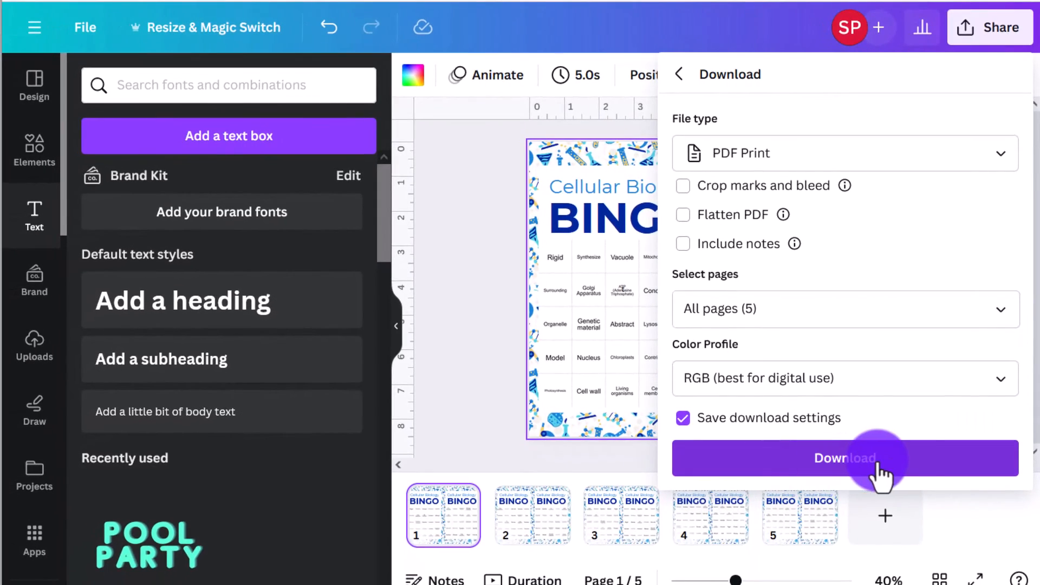
mouse_move(438, 153)
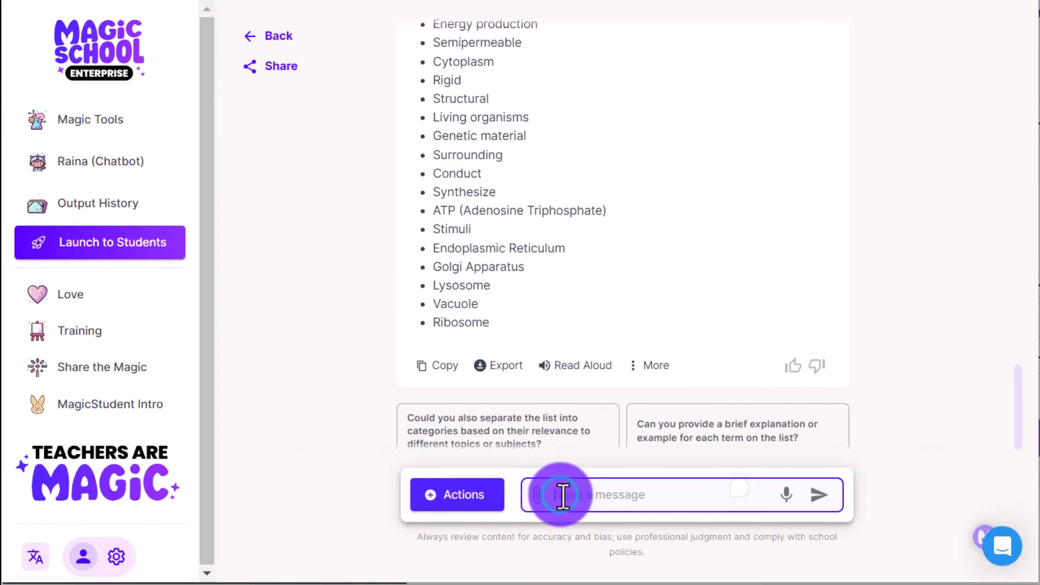
Ask Raina for a five-column chart: word, definition, and columns 3-5 blank, then send it
type("Thanks so much!")
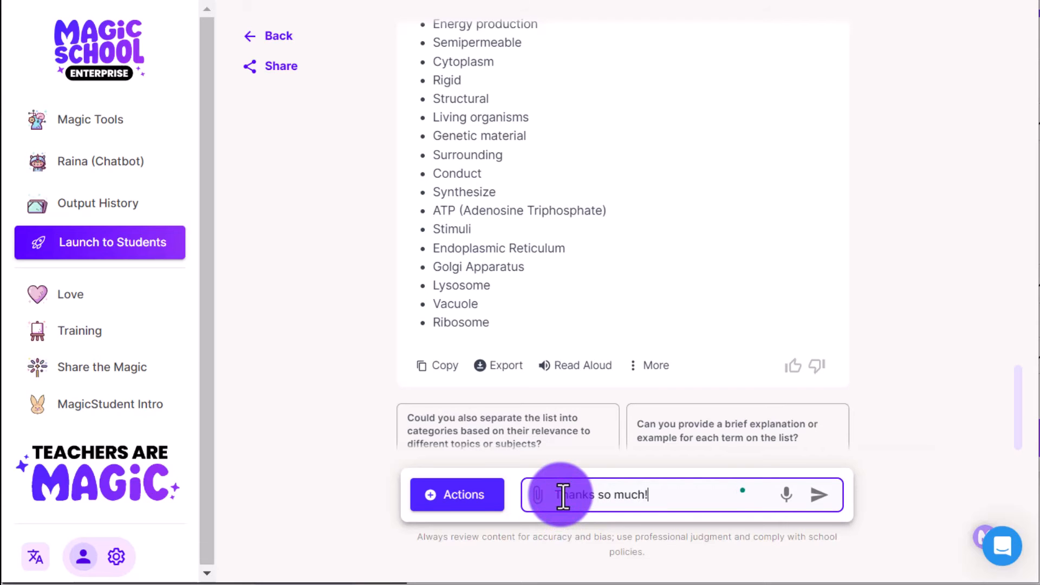
type("I have one more r")
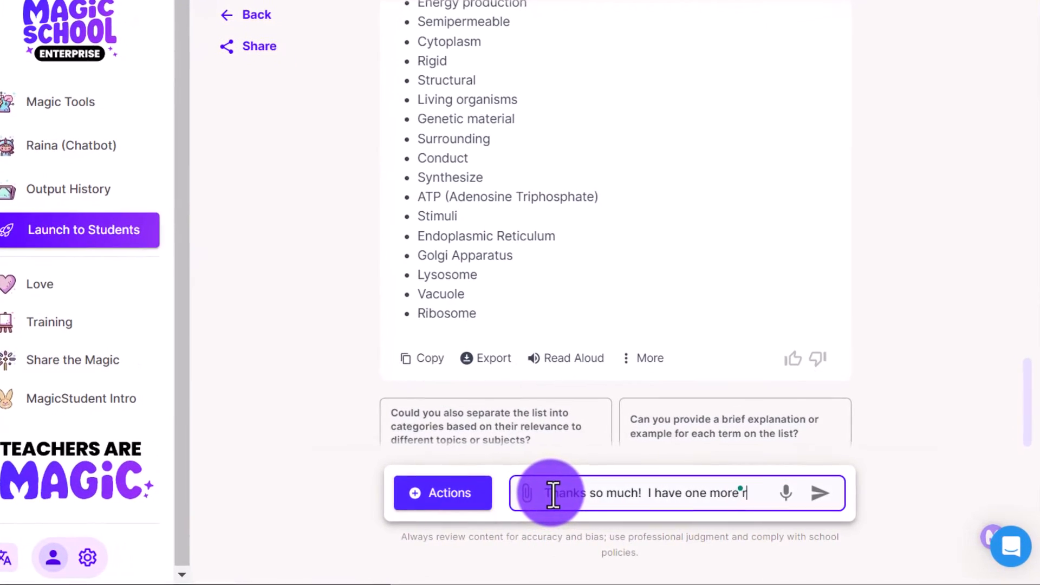
type("request. Can")
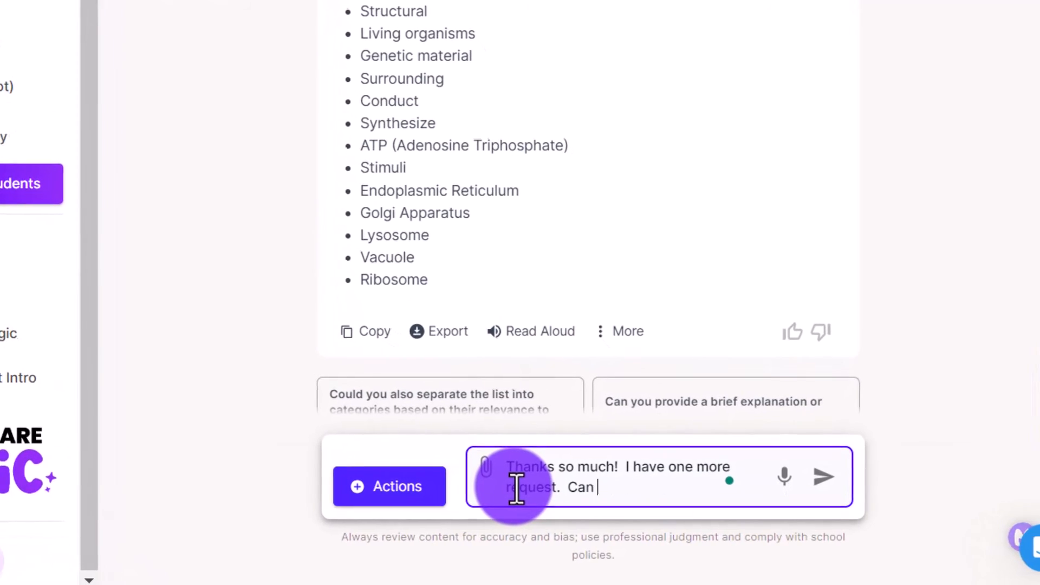
type("you please take all")
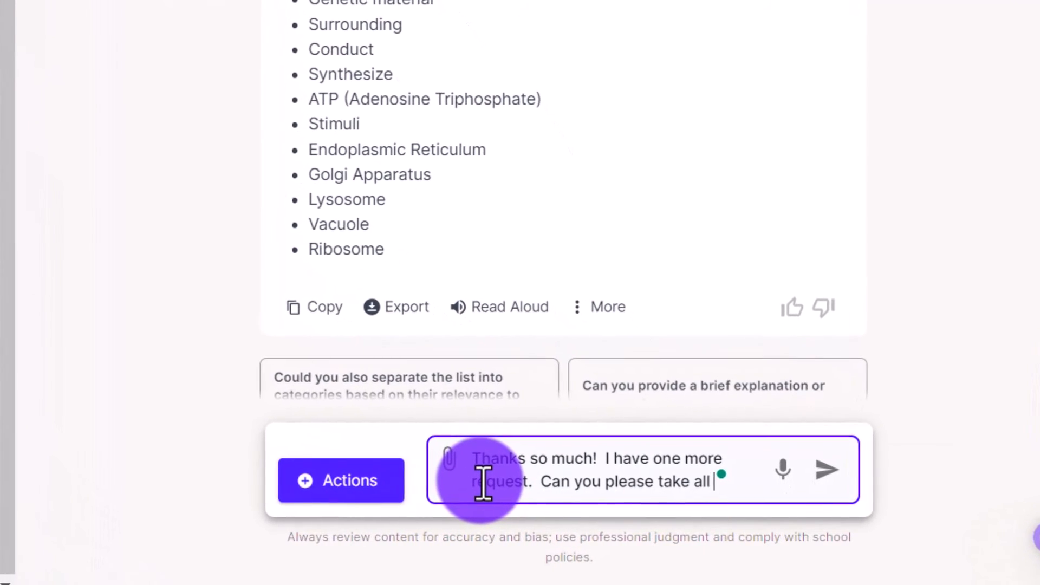
type("of the vocabulary w")
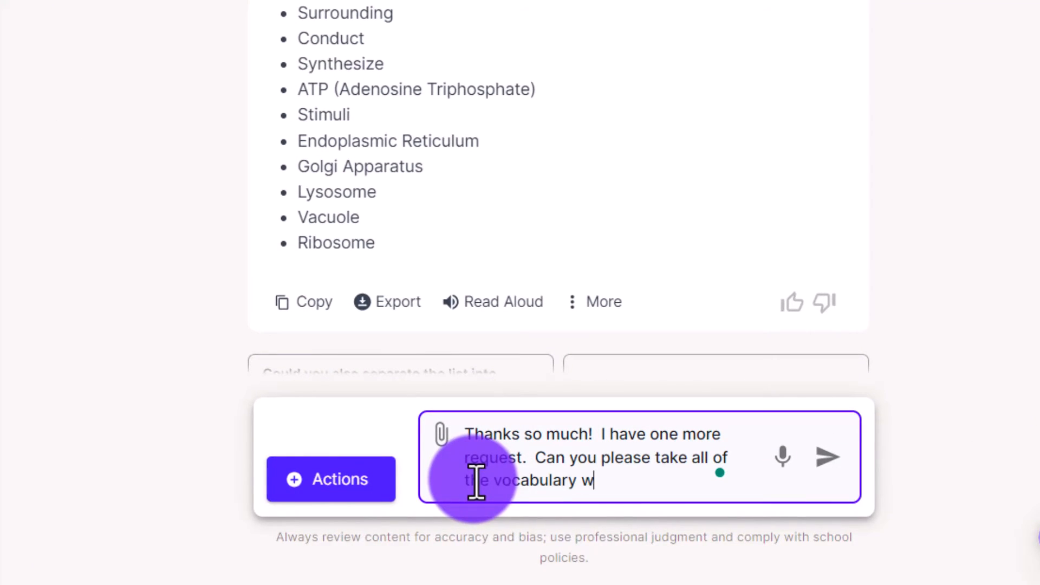
type("ords and de")
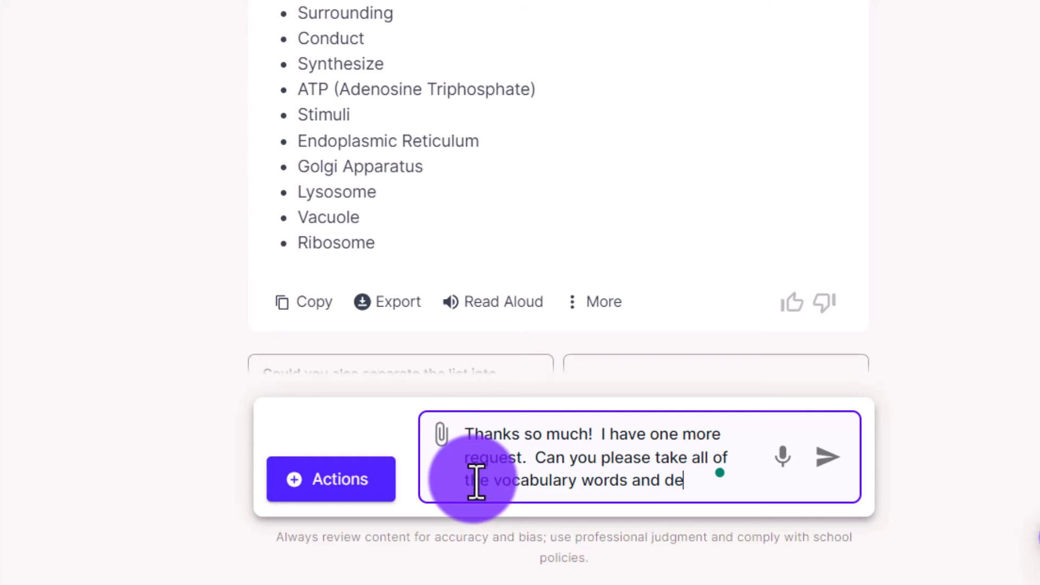
type("finitions from this chat and place")
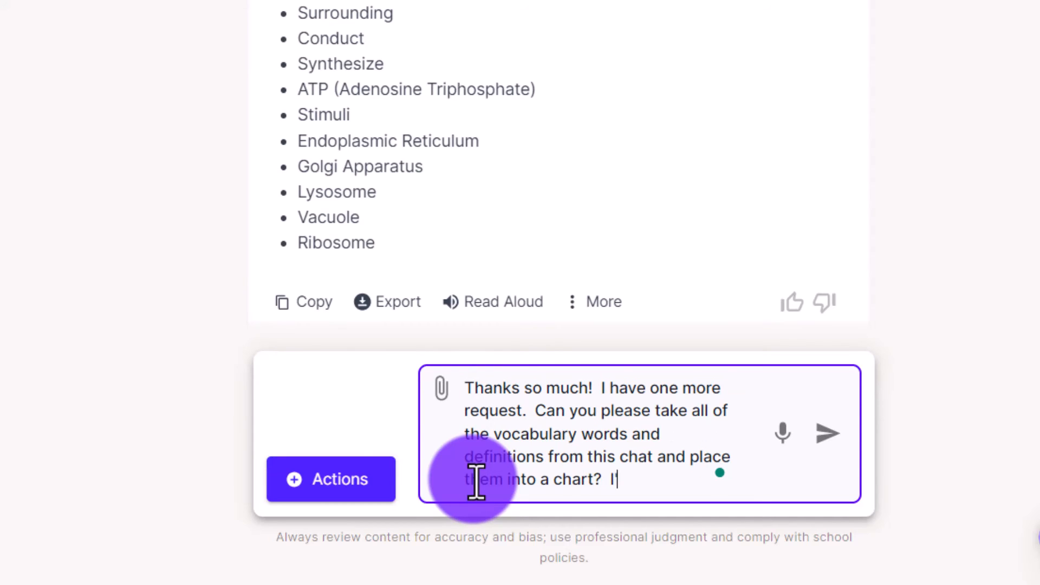
type("'d like fo the ch")
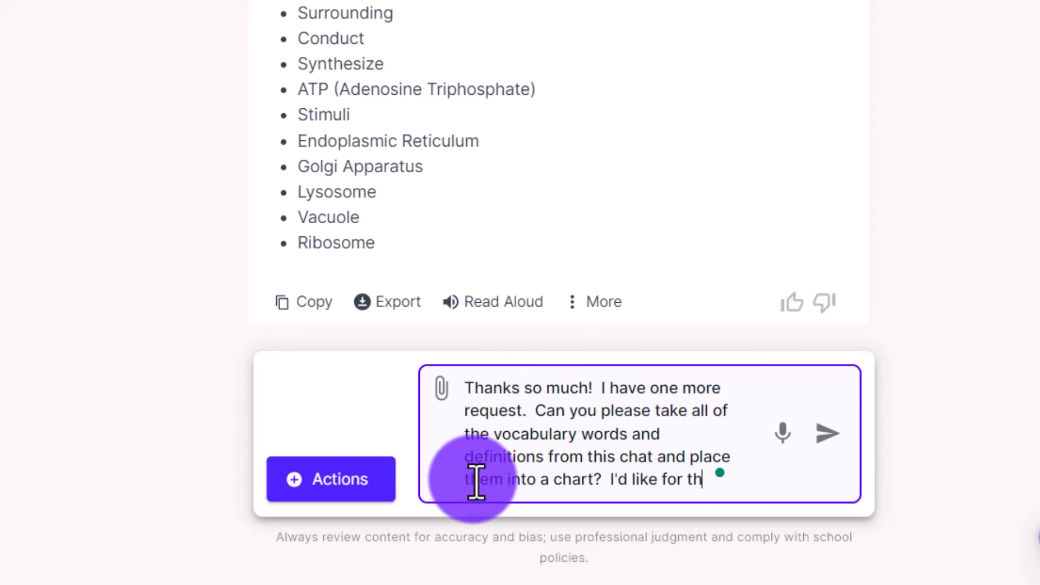
type("e chart to have")
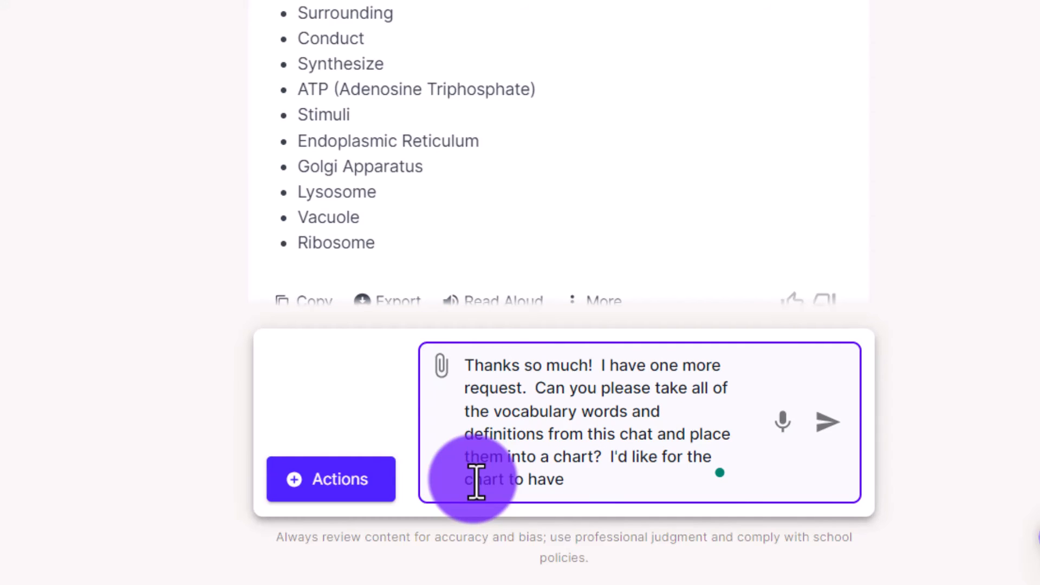
type("five columns")
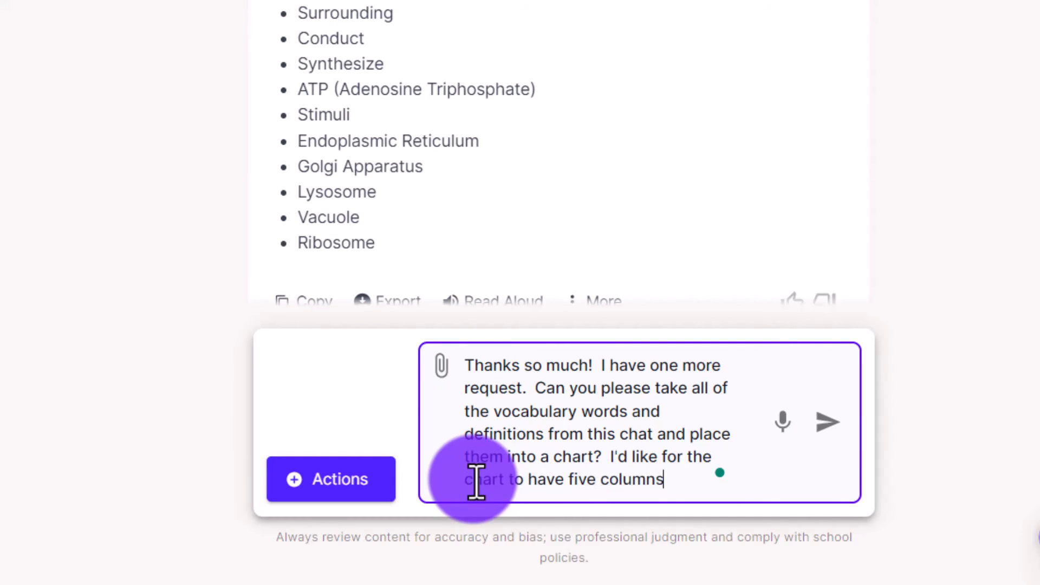
type(".  Column #1 the")
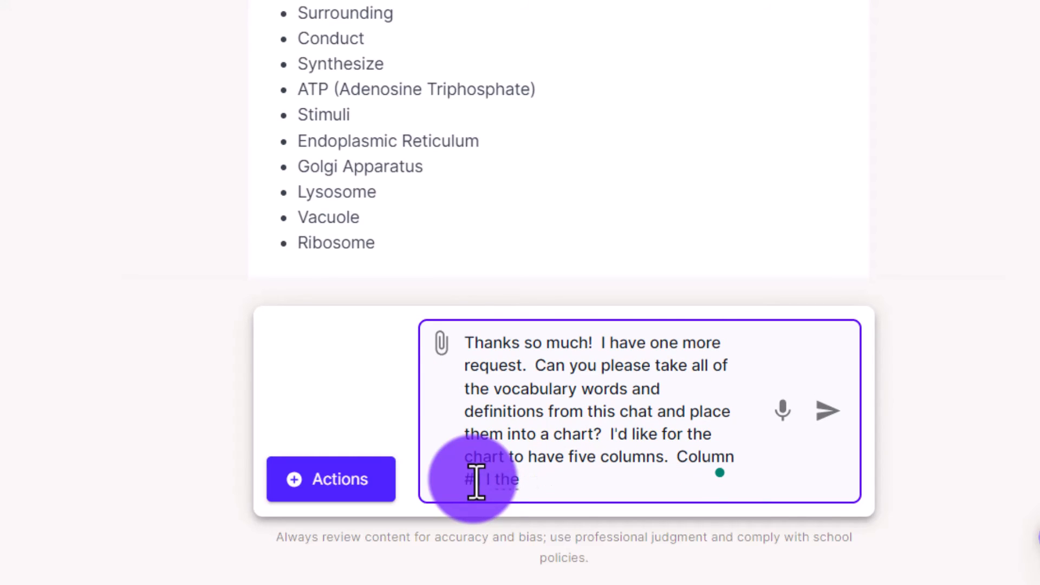
type("is the word, column")
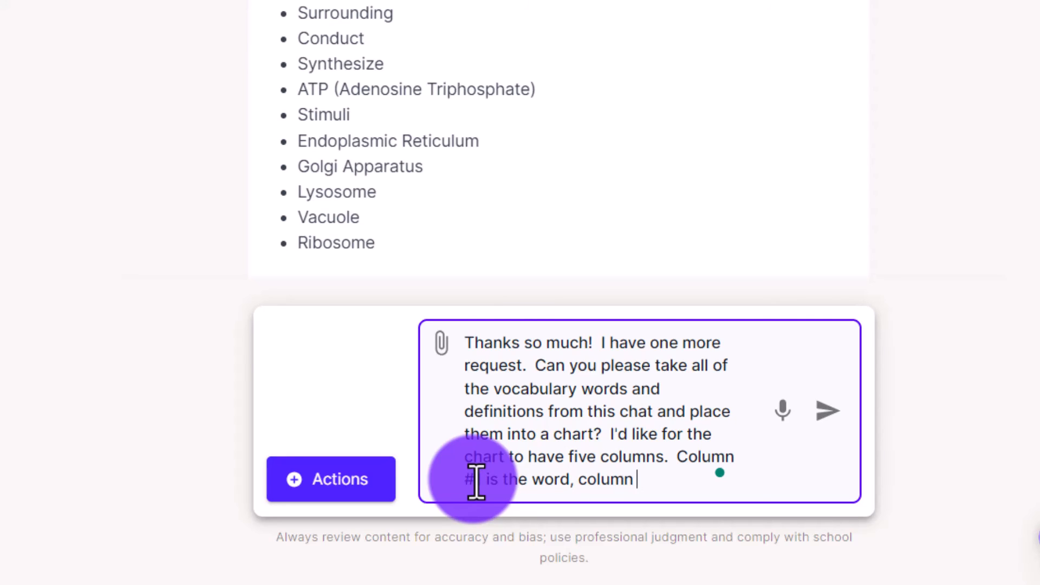
type("#2")
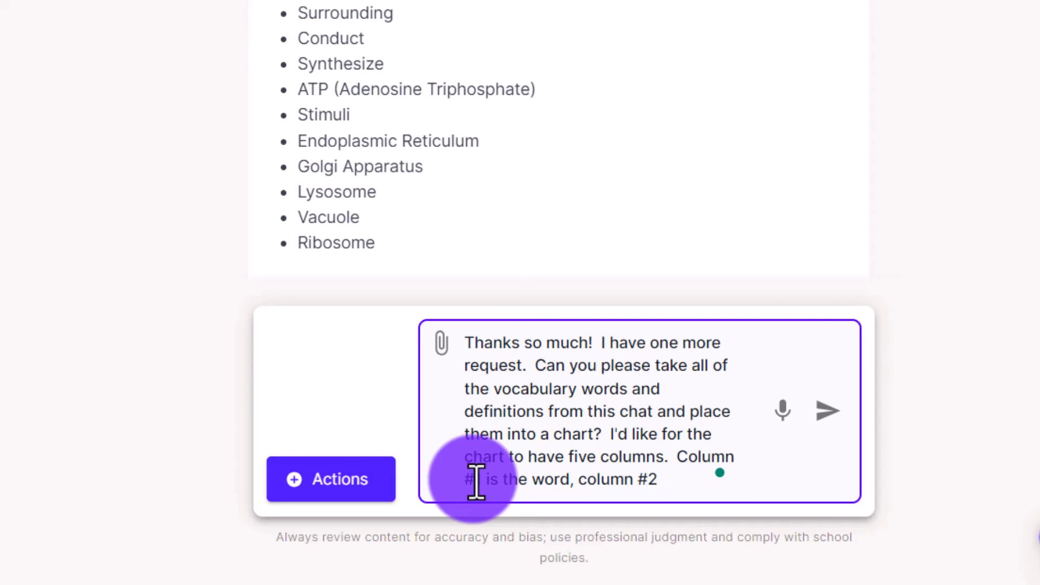
type("is the definition")
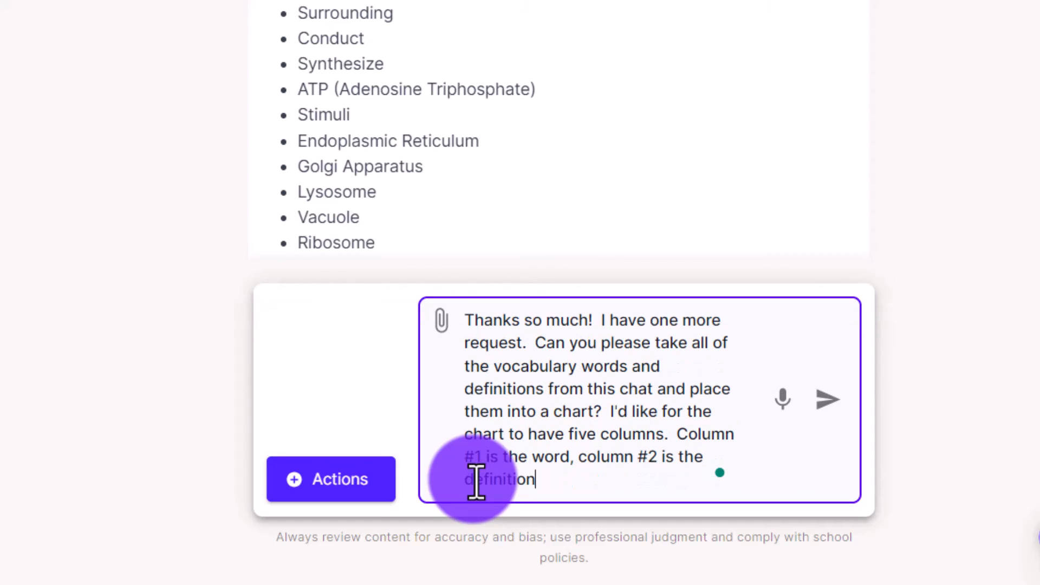
type(", and column")
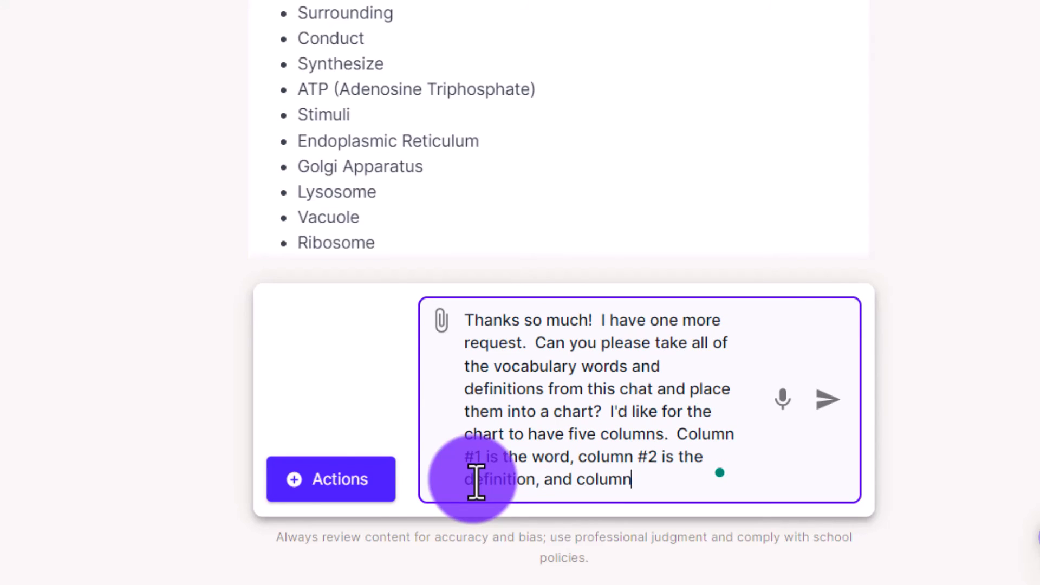
type("#3-5")
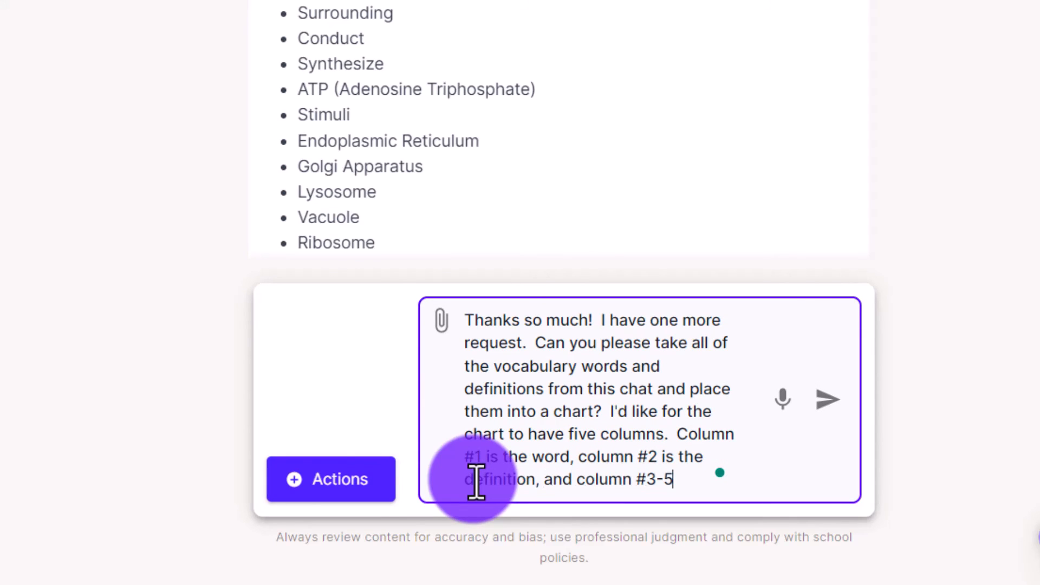
type("are blank.")
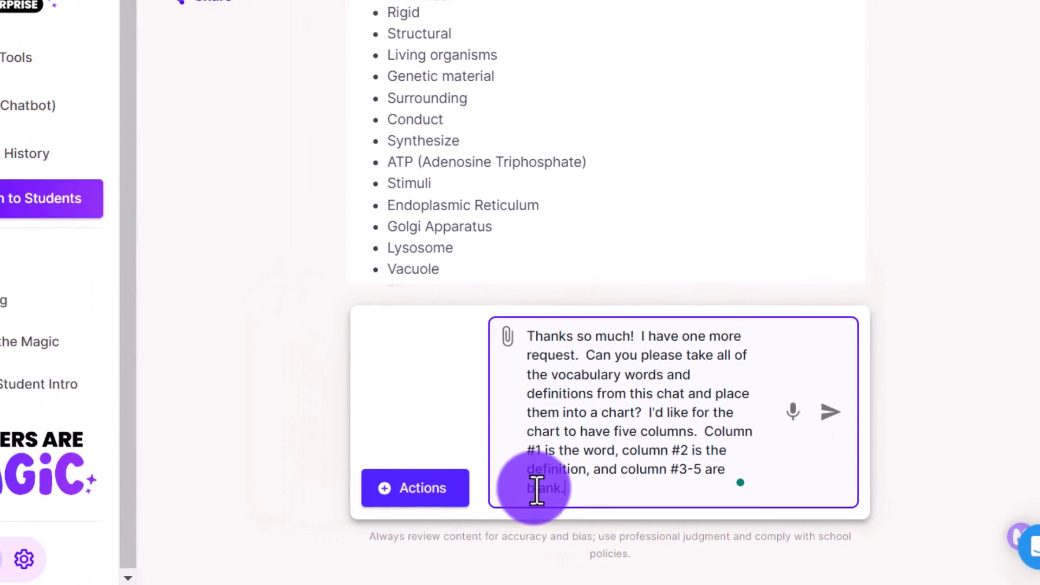
type("Thank you!")
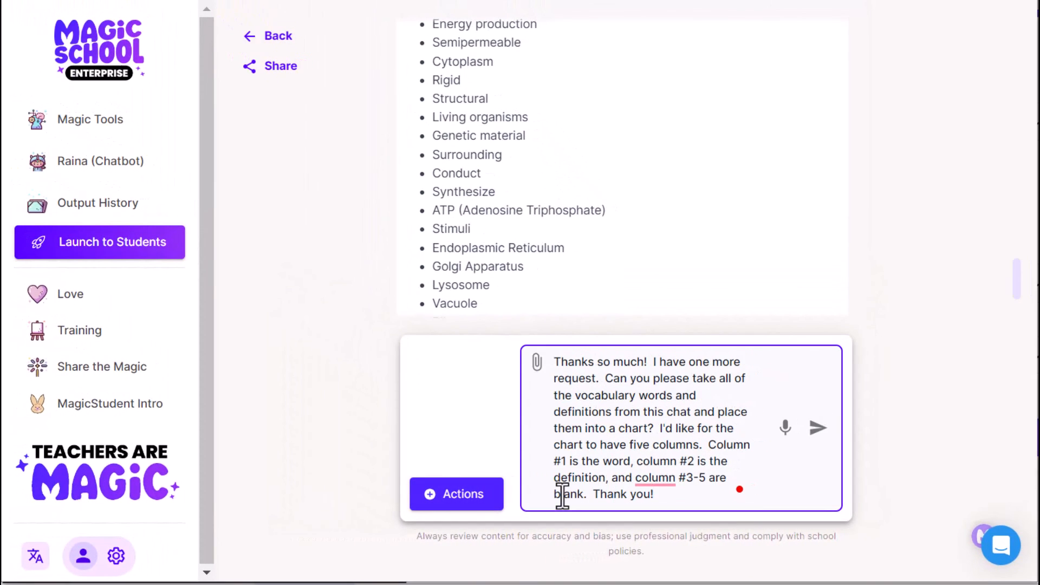
left_click(819, 428)
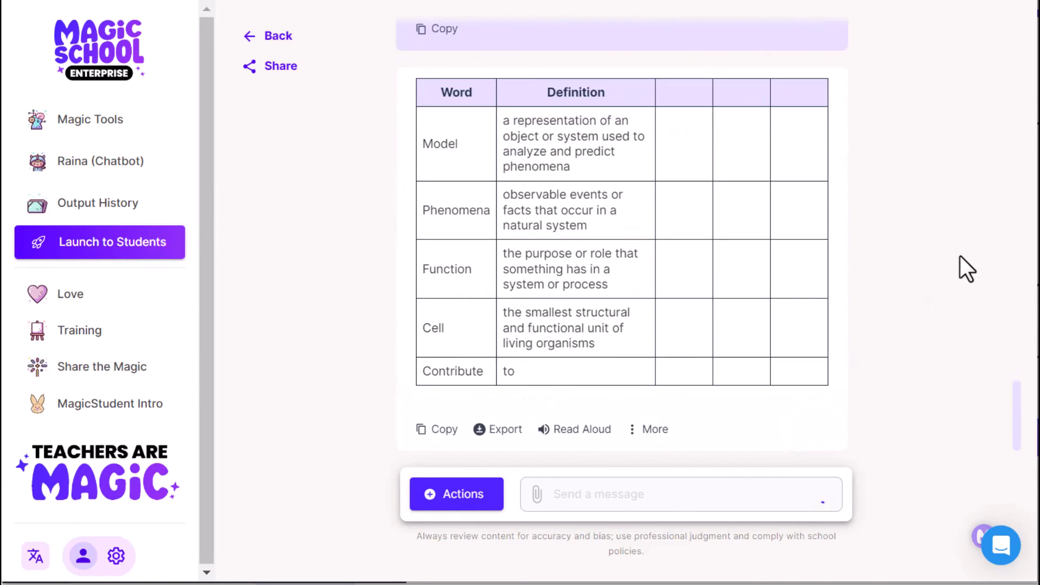
Scroll through the generated chart to check every word and definition down to Lysosome, Vacuole and Ribosome
scroll("down", 3)
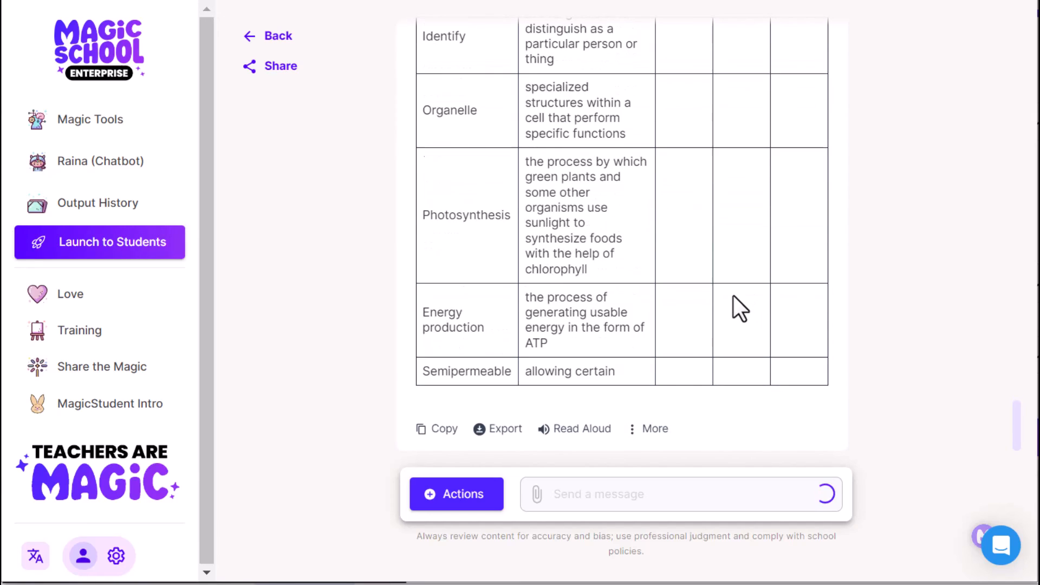
scroll("down", 3)
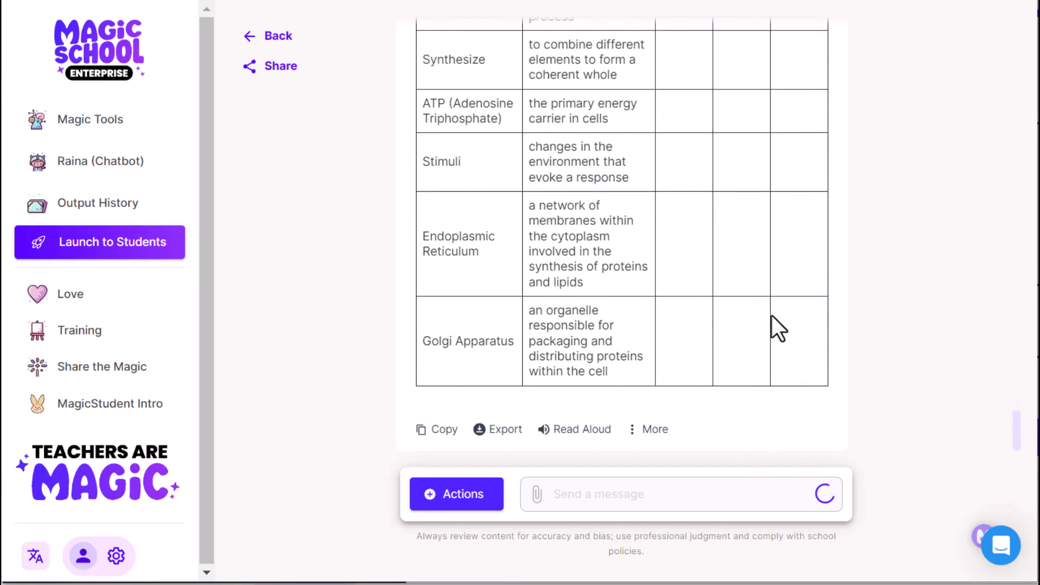
scroll("up", 3)
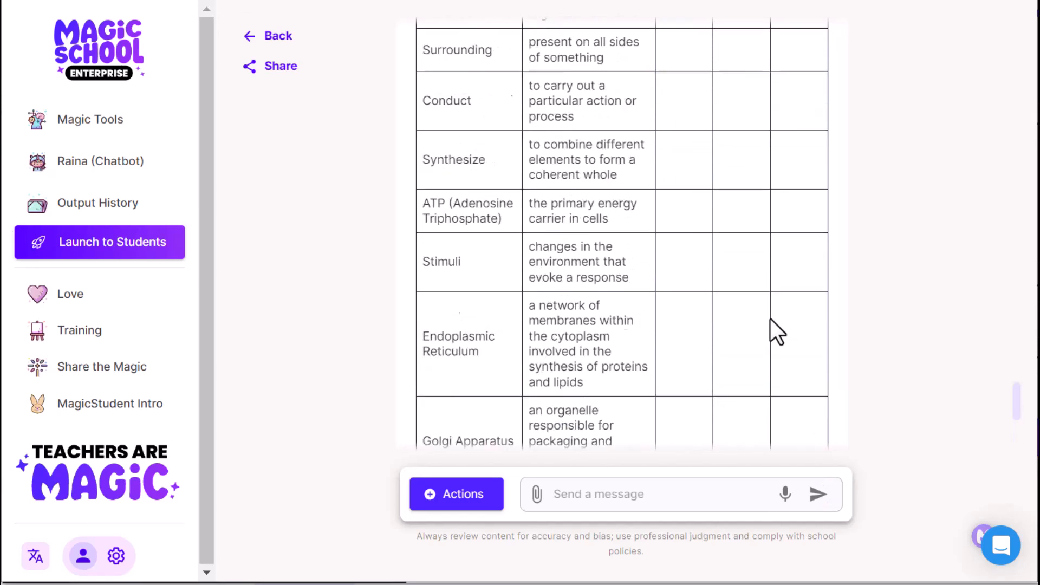
scroll("up", 3)
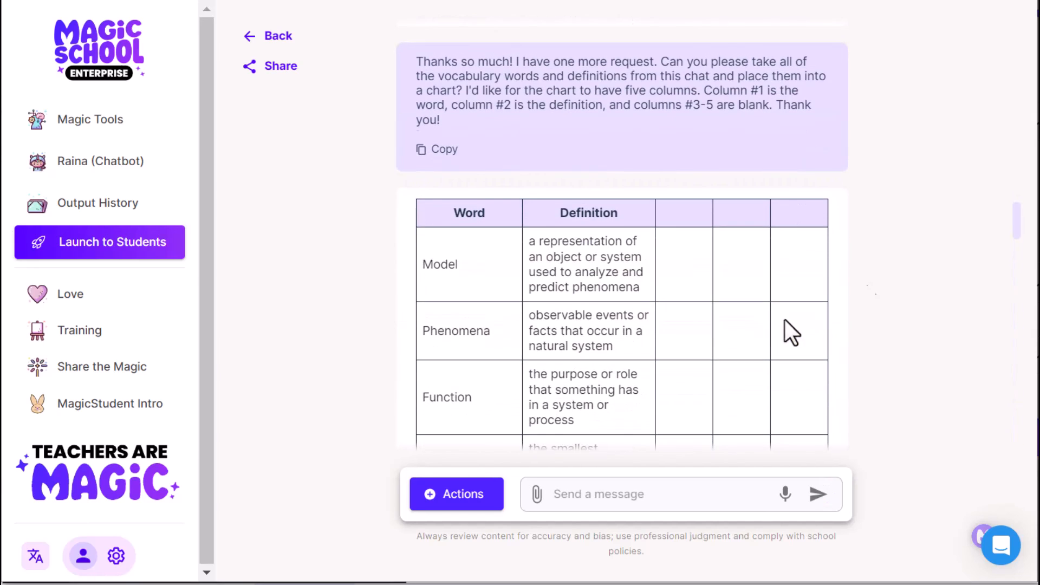
scroll("down", 3)
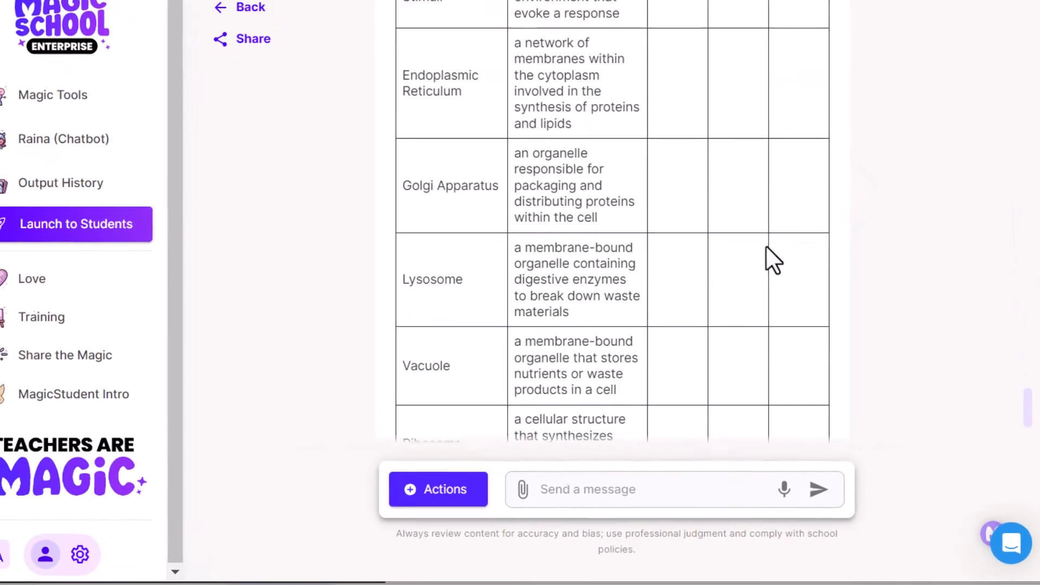
Export the vocabulary chart response with the Print option
left_click(419, 292)
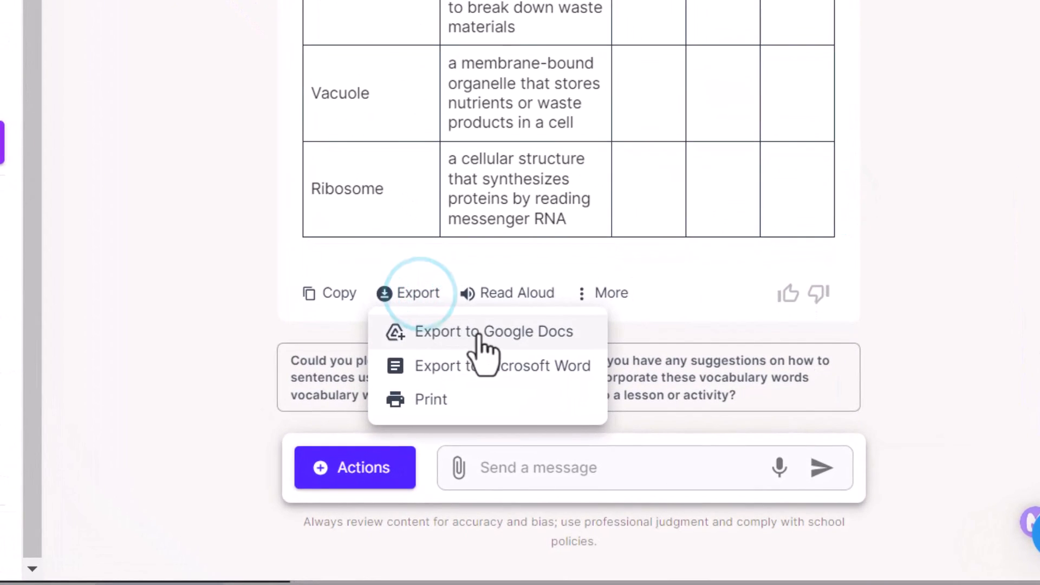
left_click(430, 399)
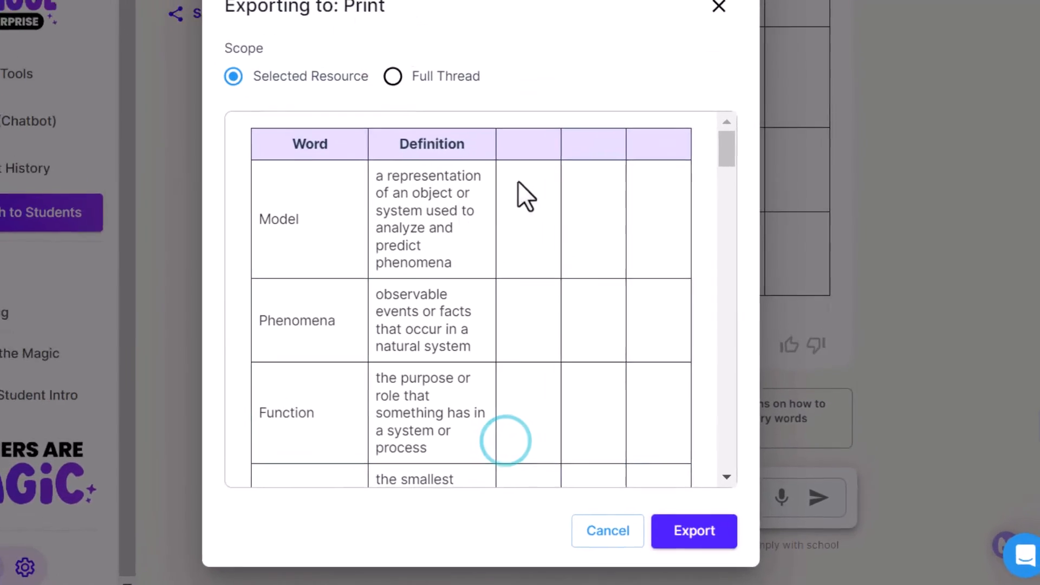